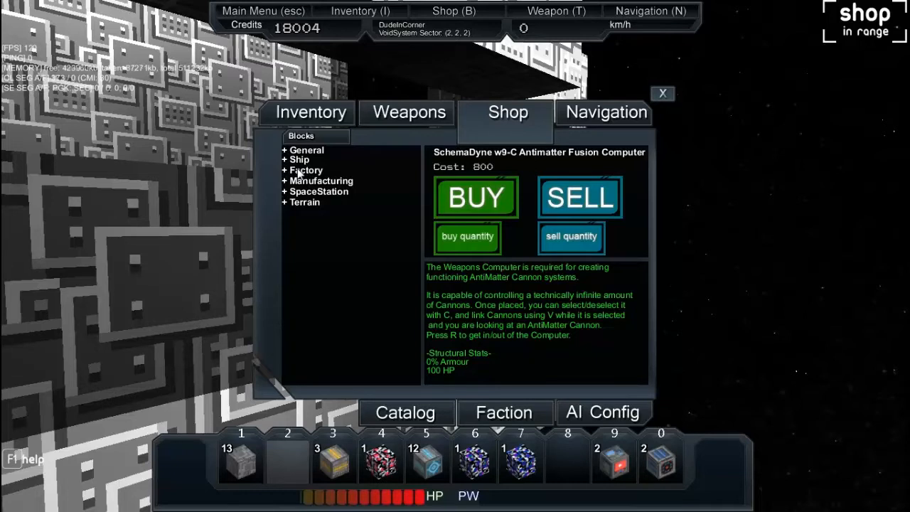
{"action": "mouse_move", "coordinate": [359, 220]}
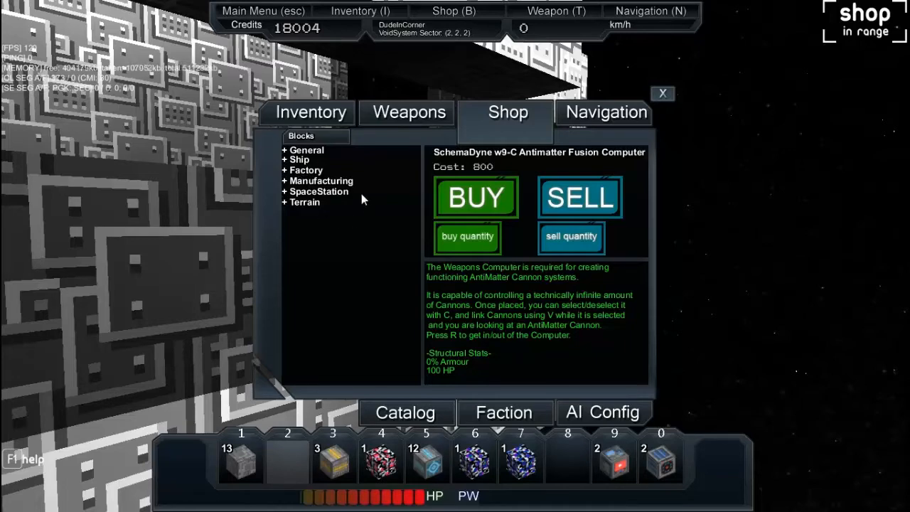
Close the Shop window and bring up the Main Menu
{"action": "left_click", "coordinate": [662, 93]}
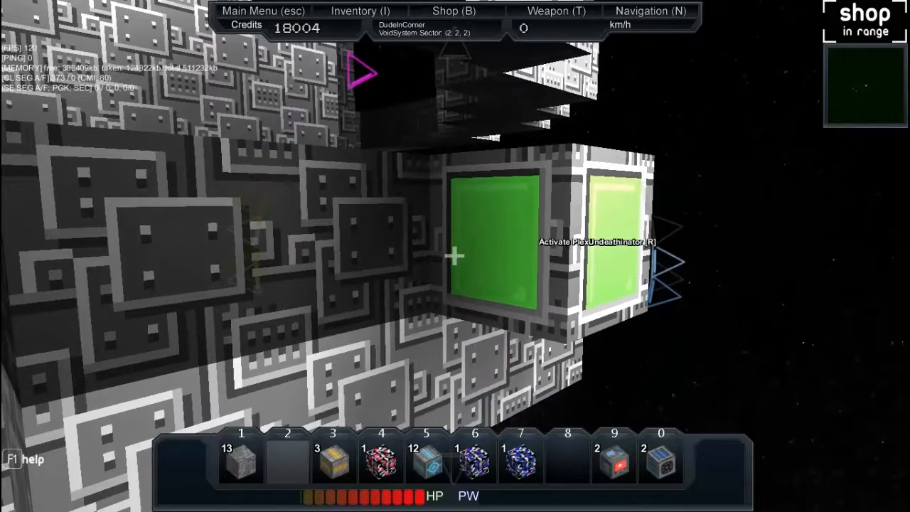
{"action": "key", "text": "F1"}
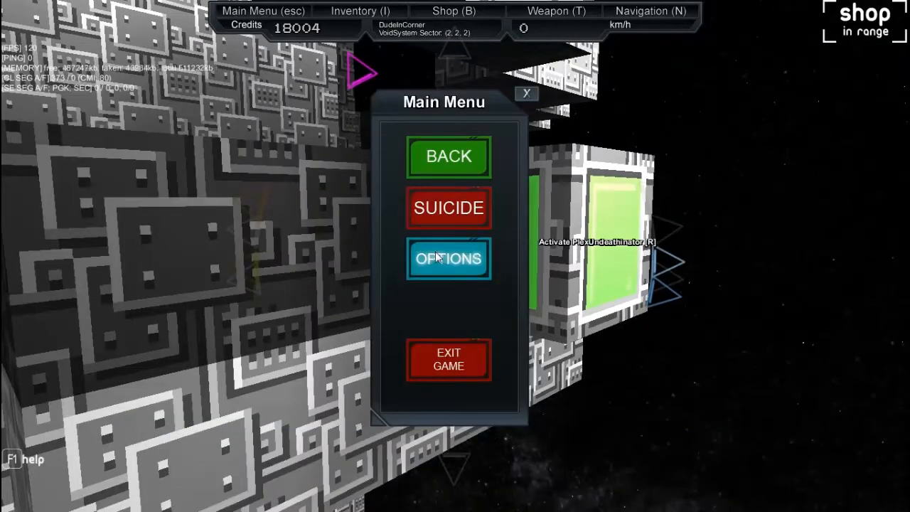
Open Options and scroll through the General tab's settings list
{"action": "left_click", "coordinate": [448, 258]}
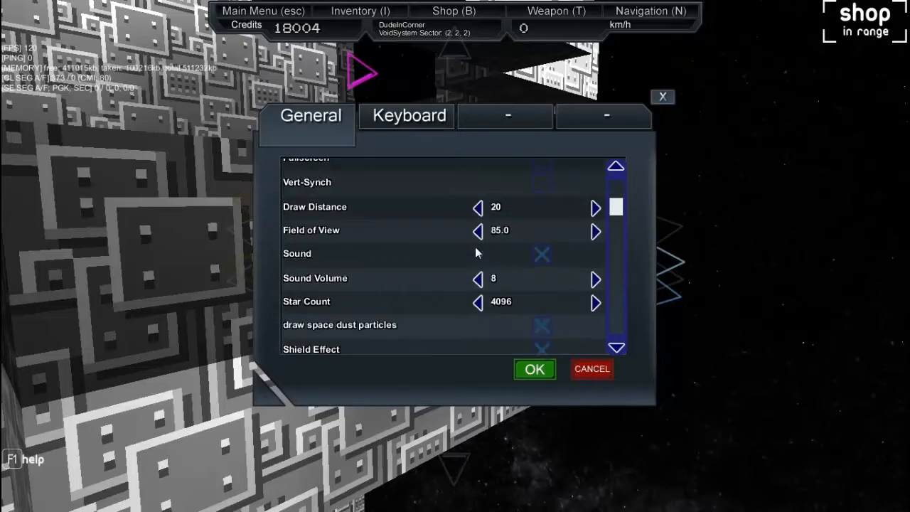
{"action": "scroll", "scroll_direction": "down", "scroll_amount": 3}
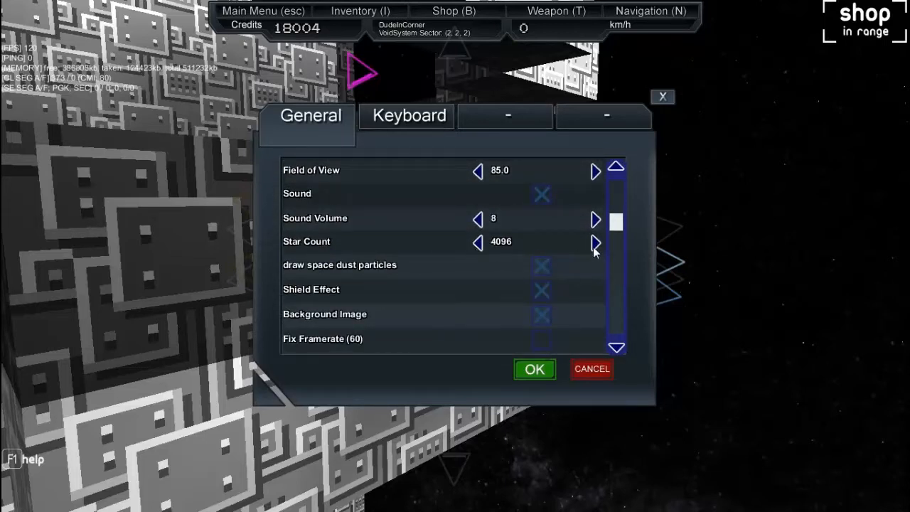
{"action": "scroll", "scroll_direction": "down", "scroll_amount": 3}
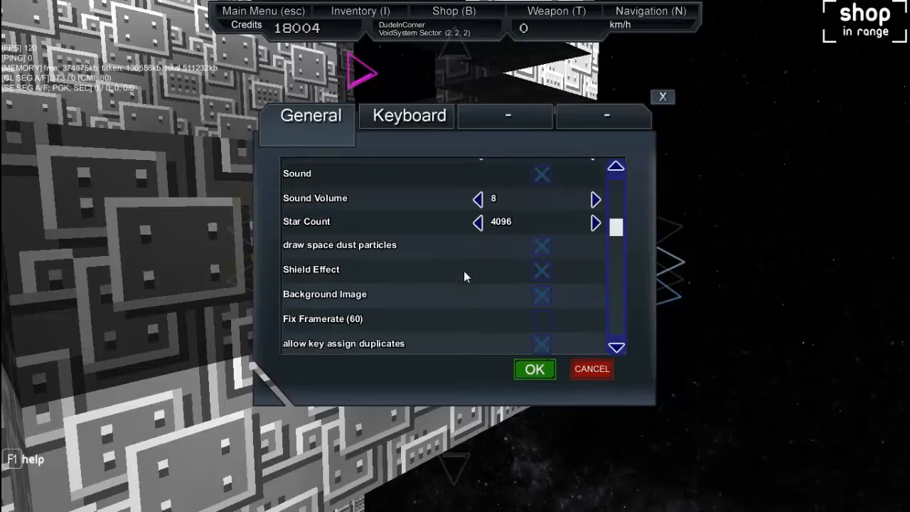
{"action": "scroll", "scroll_direction": "down", "scroll_amount": 3}
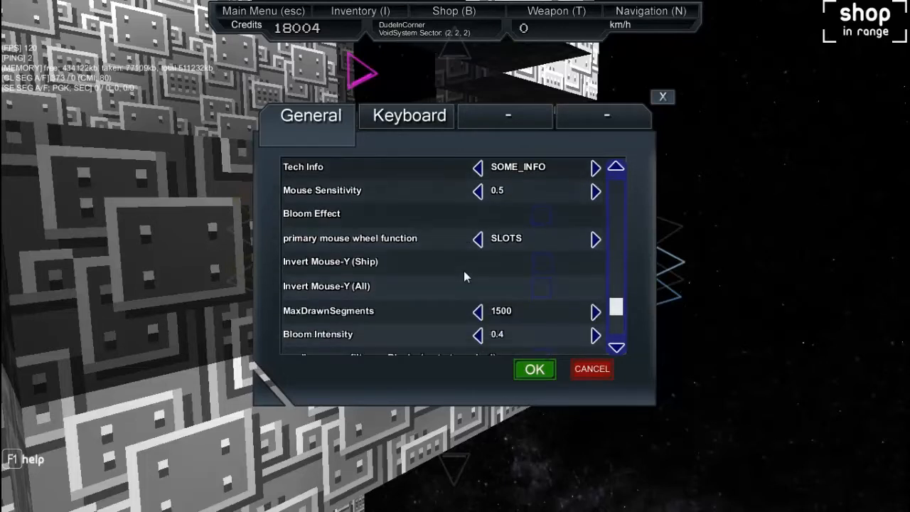
{"action": "scroll", "scroll_direction": "down", "scroll_amount": 3}
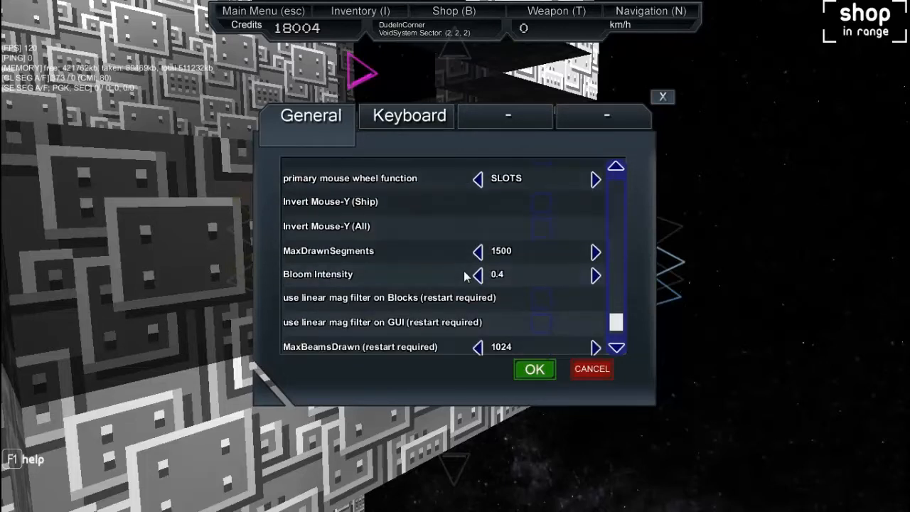
{"action": "scroll", "scroll_direction": "down", "scroll_amount": 3}
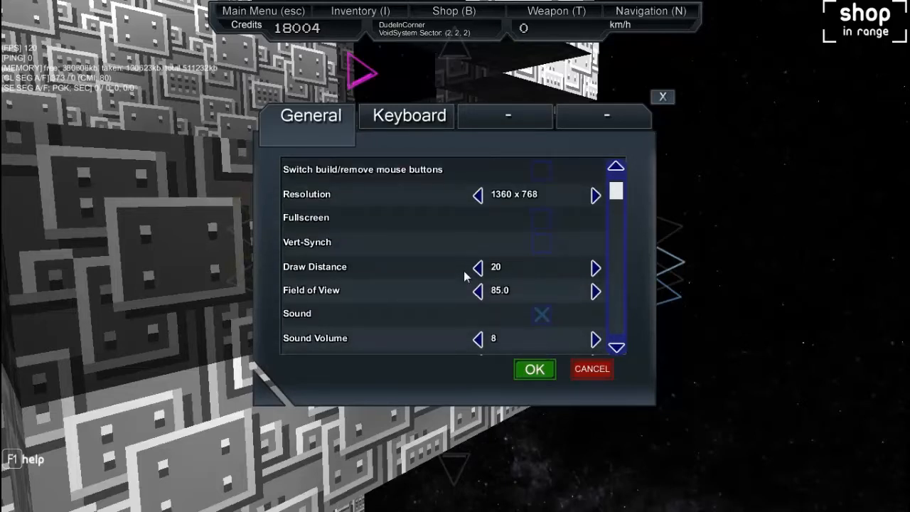
{"action": "mouse_move", "coordinate": [439, 268]}
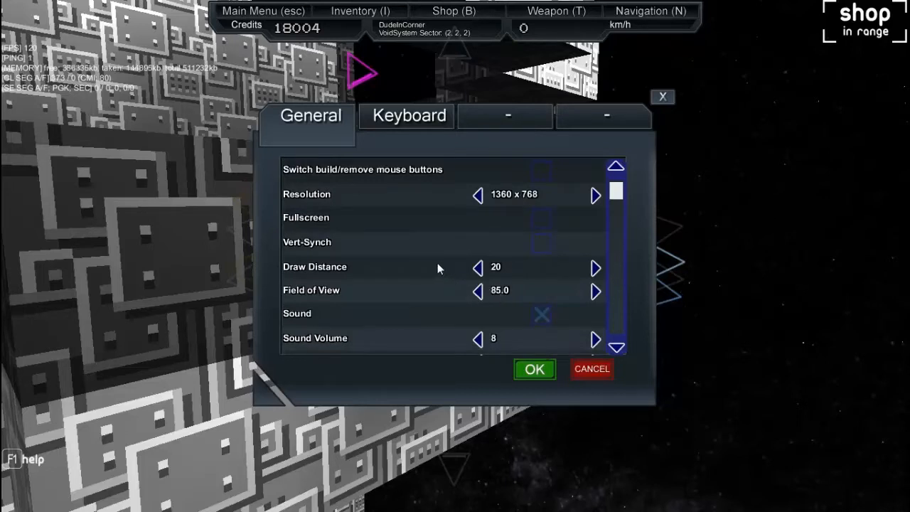
{"action": "mouse_move", "coordinate": [429, 279]}
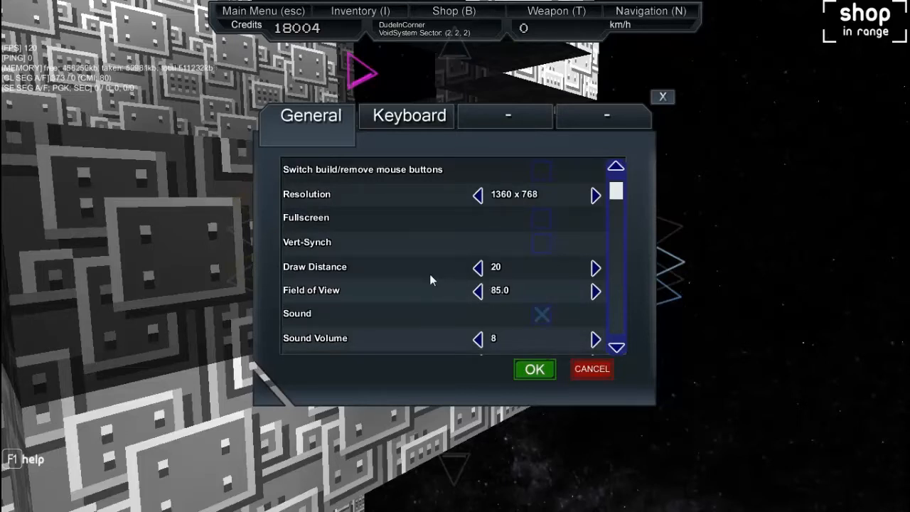
{"action": "mouse_move", "coordinate": [455, 251]}
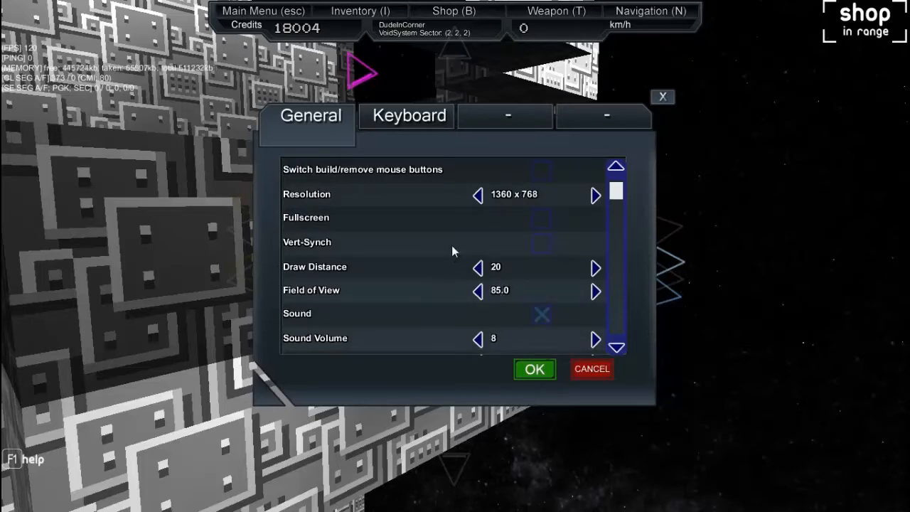
Cycle the Sound Volume arrows until it reads 6, then scroll past the graphics toggles
{"action": "scroll", "scroll_direction": "down", "scroll_amount": 3}
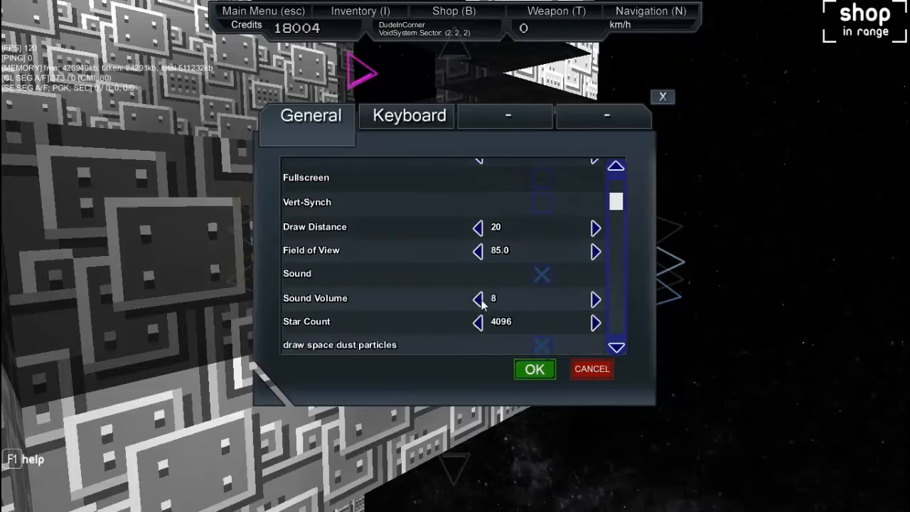
{"action": "left_click", "coordinate": [478, 299]}
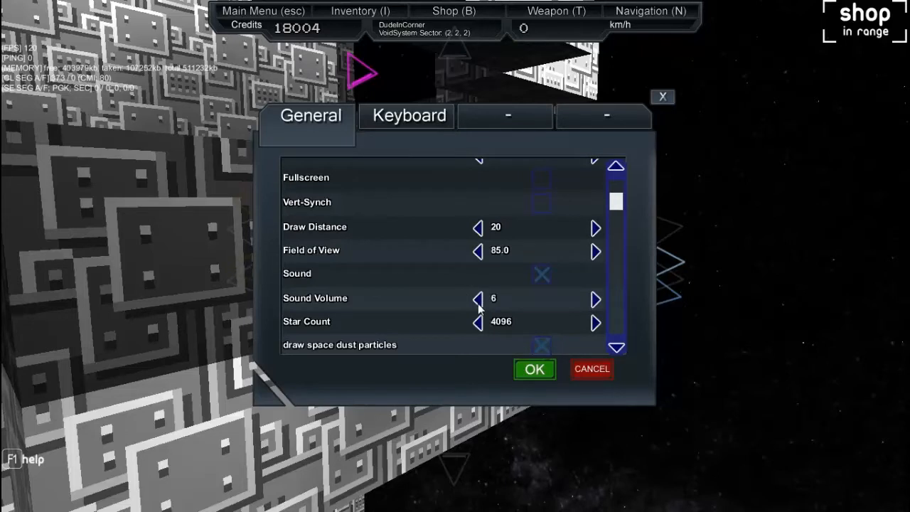
{"action": "left_click", "coordinate": [596, 298]}
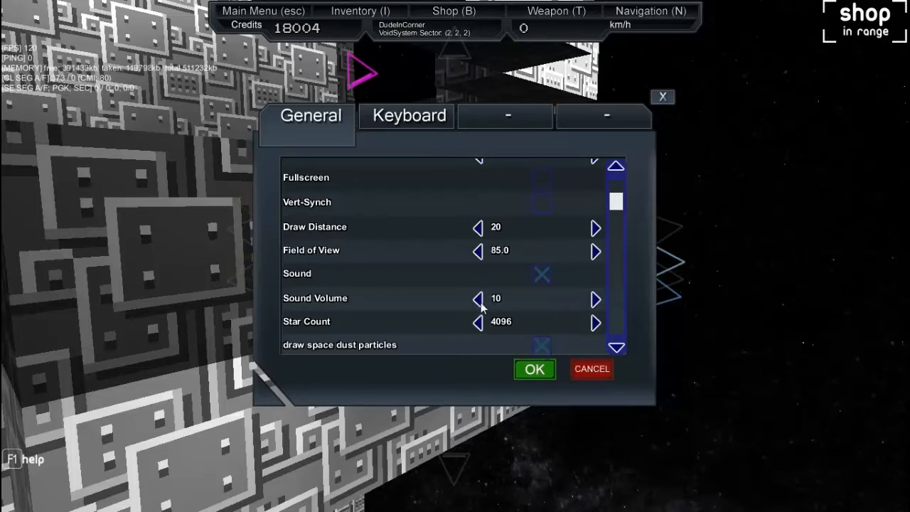
{"action": "left_click", "coordinate": [478, 298]}
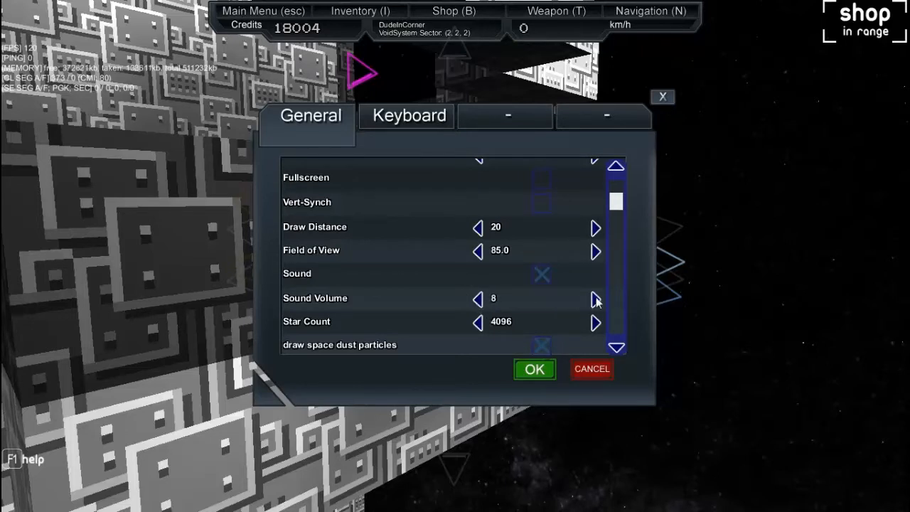
{"action": "left_click", "coordinate": [477, 298]}
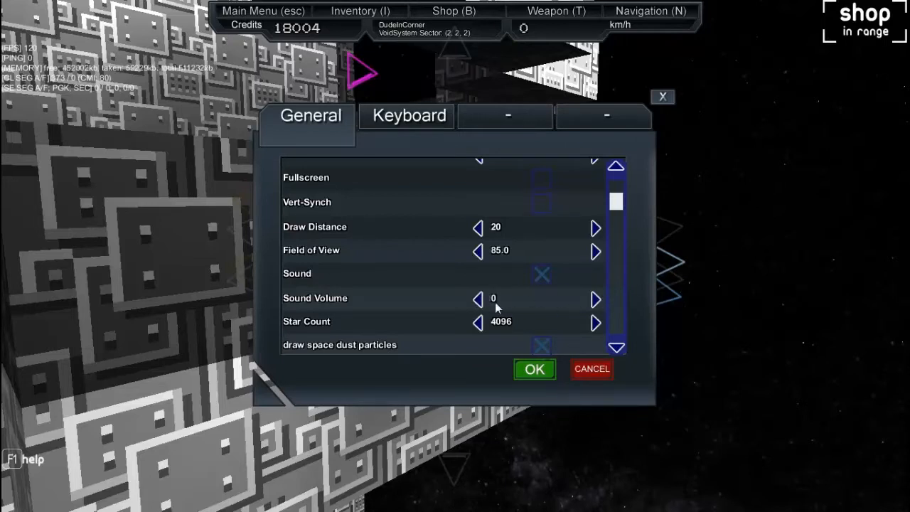
{"action": "left_click", "coordinate": [595, 300]}
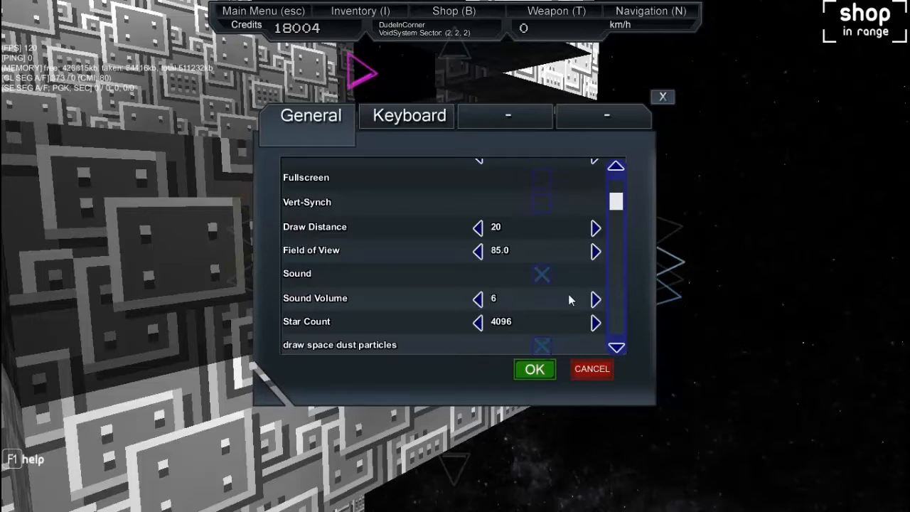
{"action": "left_click", "coordinate": [595, 299]}
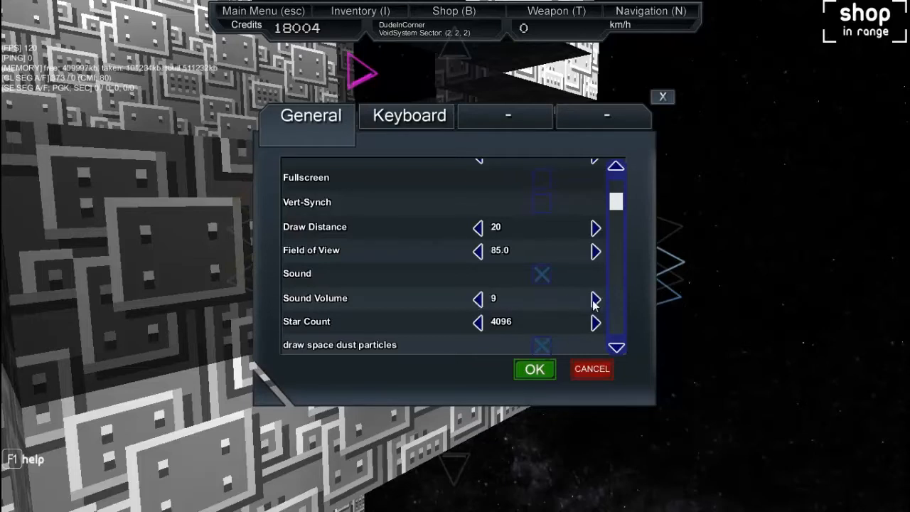
{"action": "left_click", "coordinate": [479, 298]}
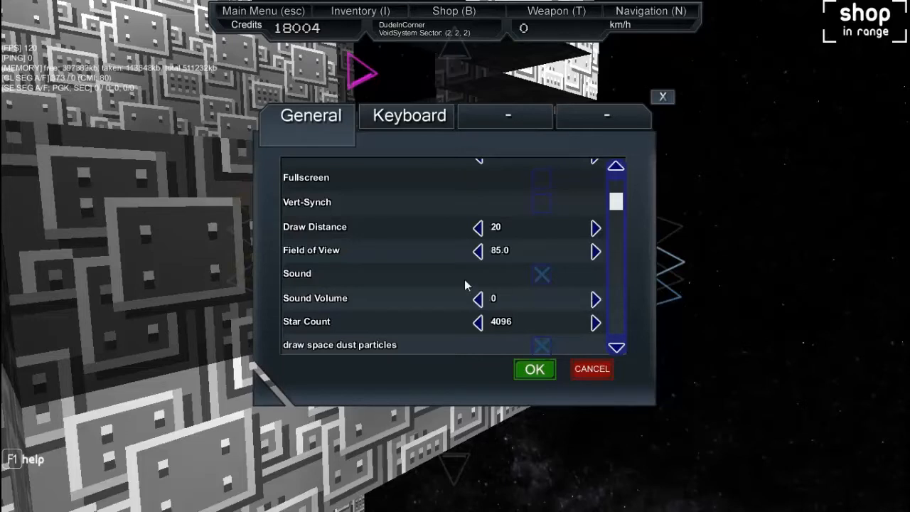
{"action": "left_click", "coordinate": [596, 299]}
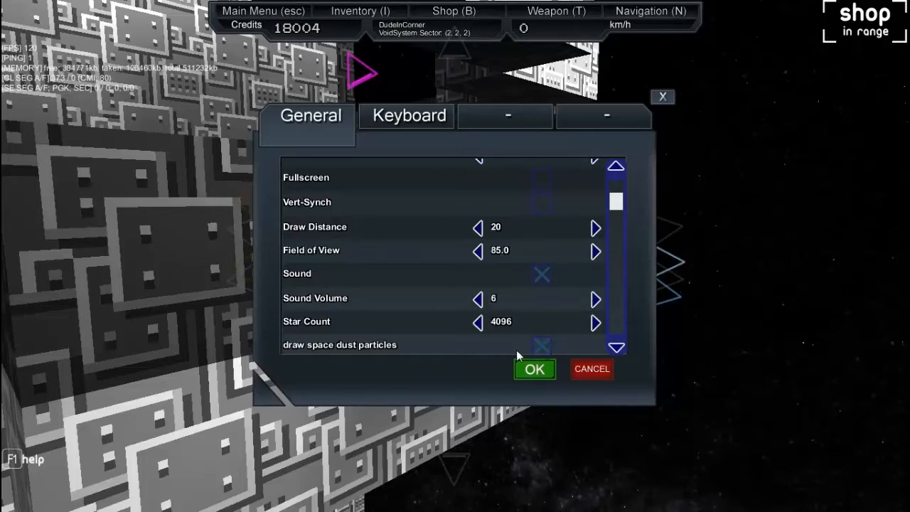
{"action": "scroll", "scroll_direction": "down", "scroll_amount": 3}
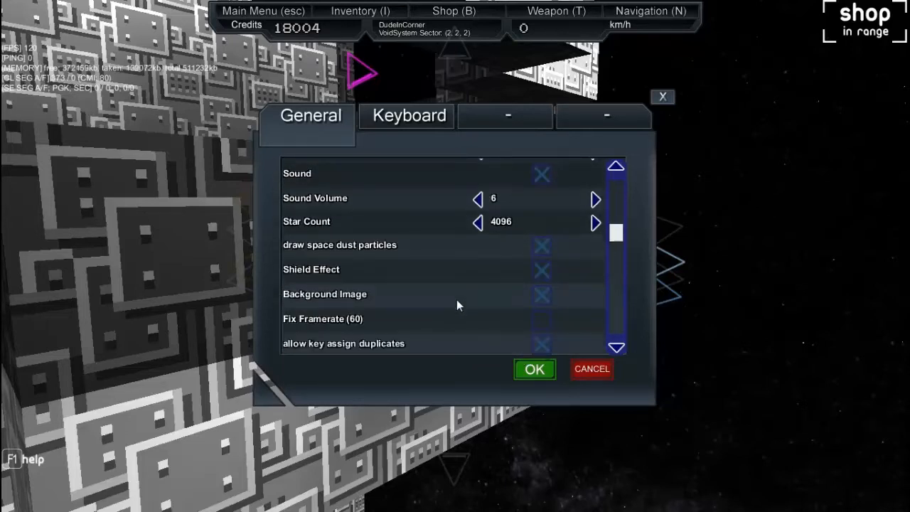
{"action": "scroll", "scroll_direction": "down", "scroll_amount": 3}
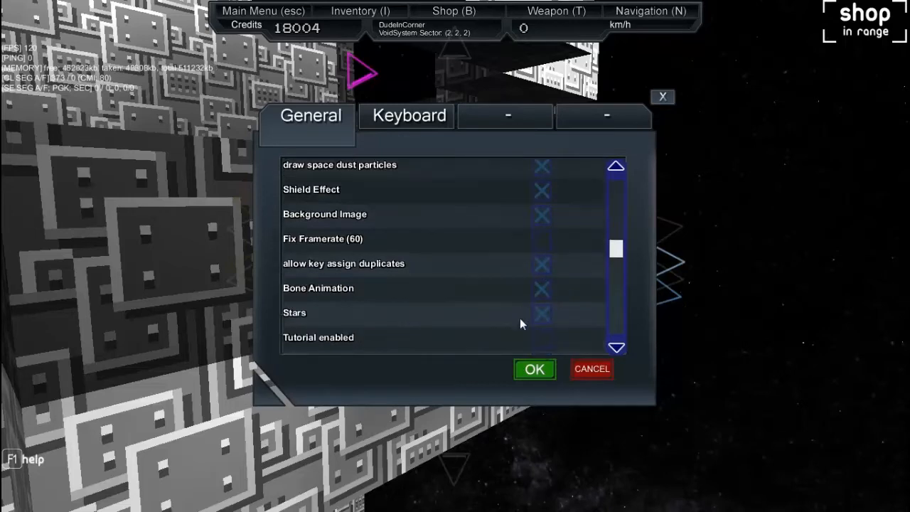
Confirm the options with OK to resume play beside the station
{"action": "left_click", "coordinate": [534, 369]}
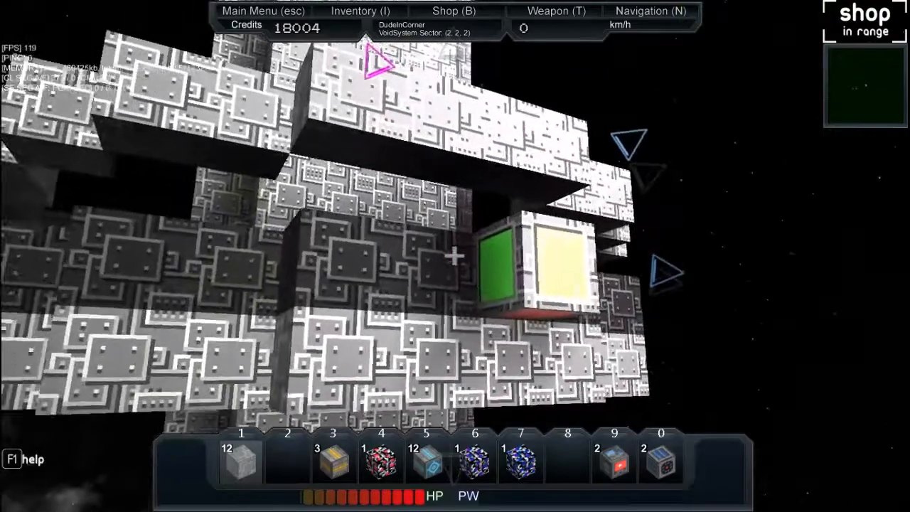
Open the Shop catalogue and scroll the Ship blocks through weapons and systems to SD Cockpit
{"action": "left_click", "coordinate": [454, 11]}
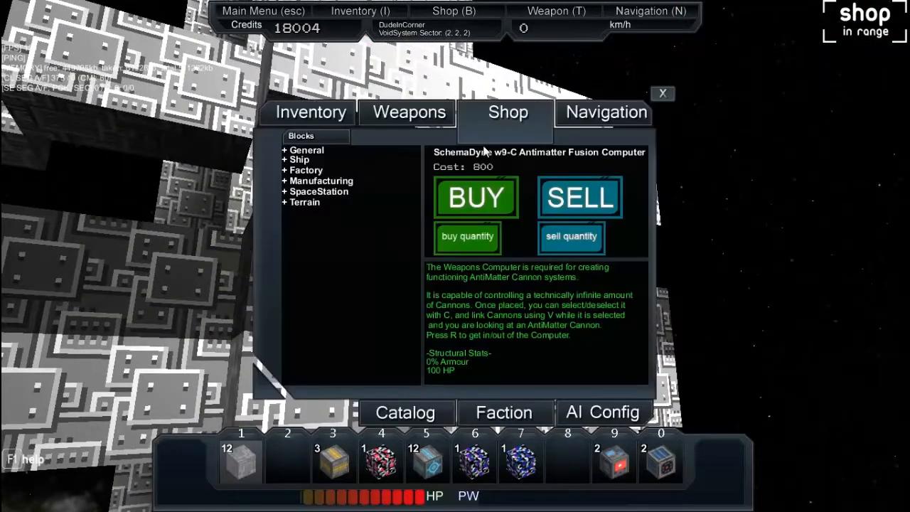
{"action": "mouse_move", "coordinate": [444, 185]}
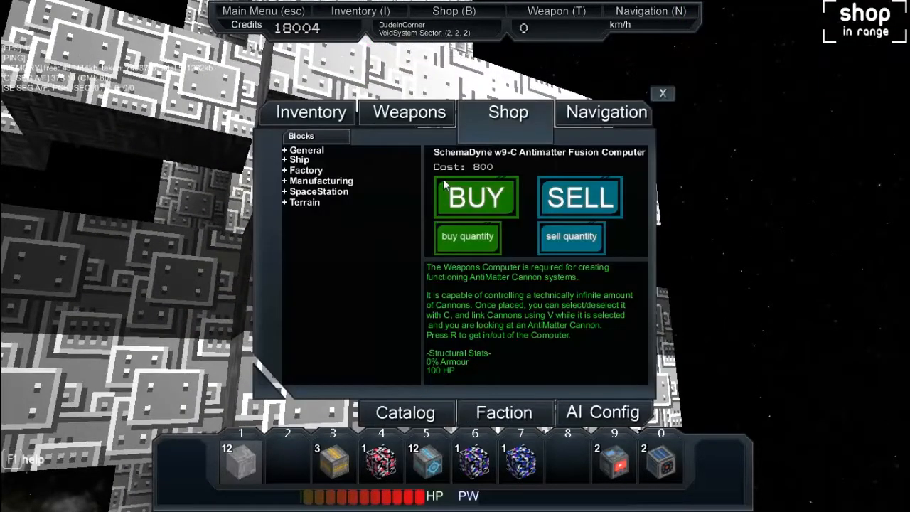
{"action": "mouse_move", "coordinate": [497, 313]}
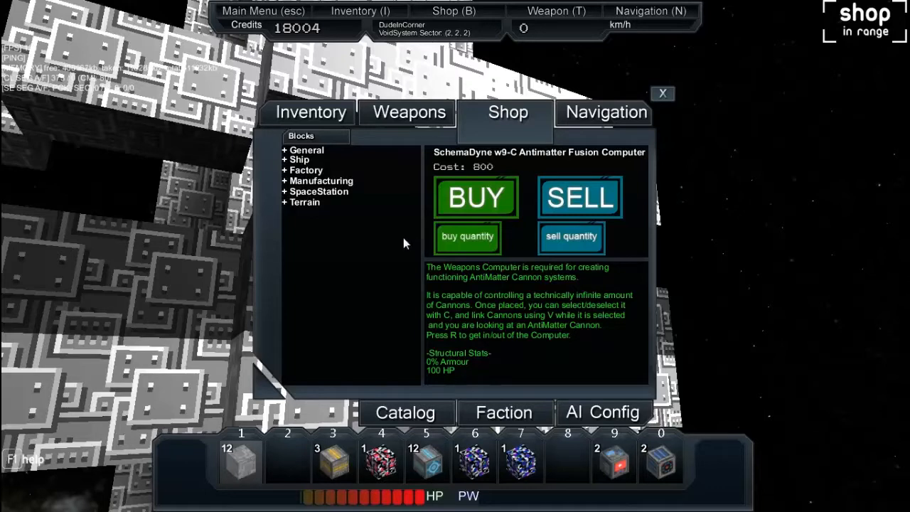
{"action": "mouse_move", "coordinate": [608, 195]}
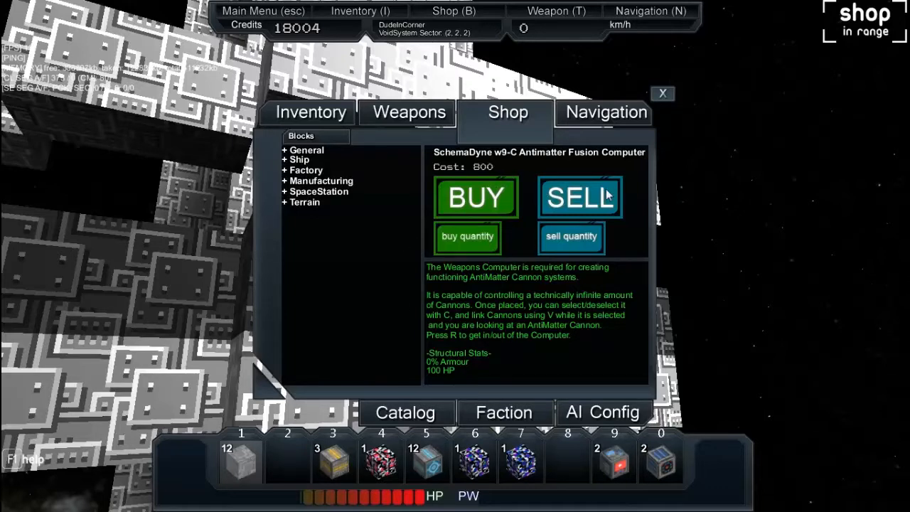
{"action": "mouse_move", "coordinate": [288, 173]}
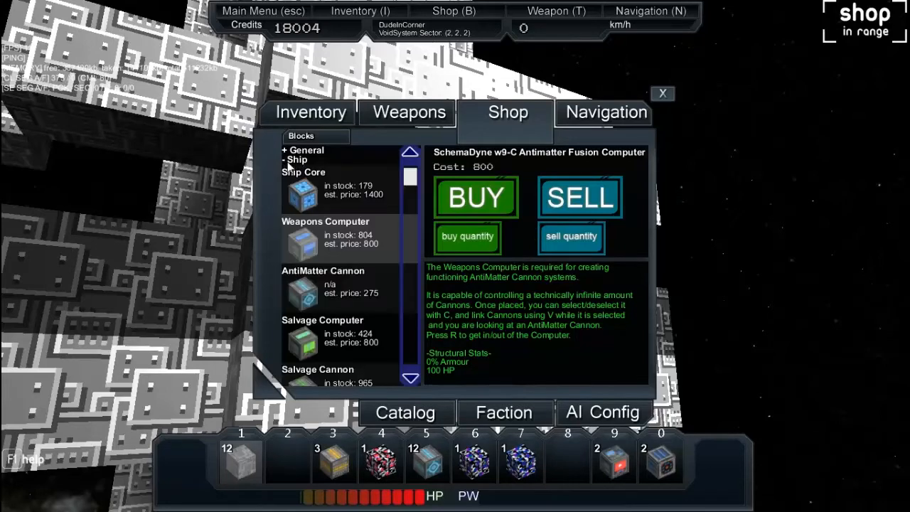
{"action": "scroll", "scroll_direction": "down", "scroll_amount": 3}
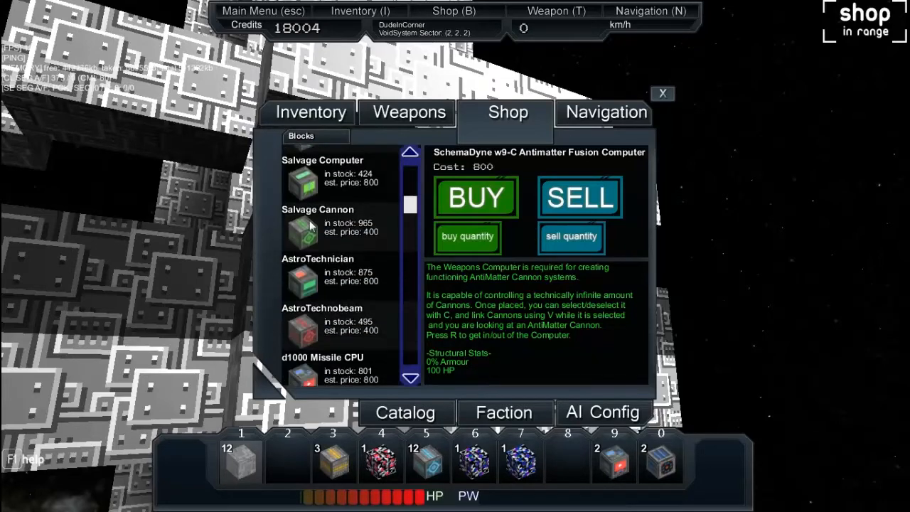
{"action": "scroll", "scroll_direction": "down", "scroll_amount": 3}
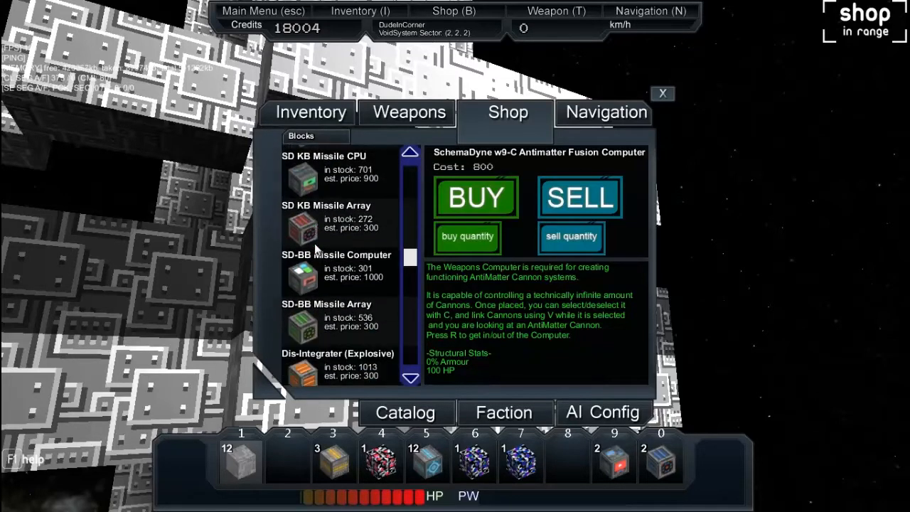
{"action": "scroll", "scroll_direction": "down", "scroll_amount": 3}
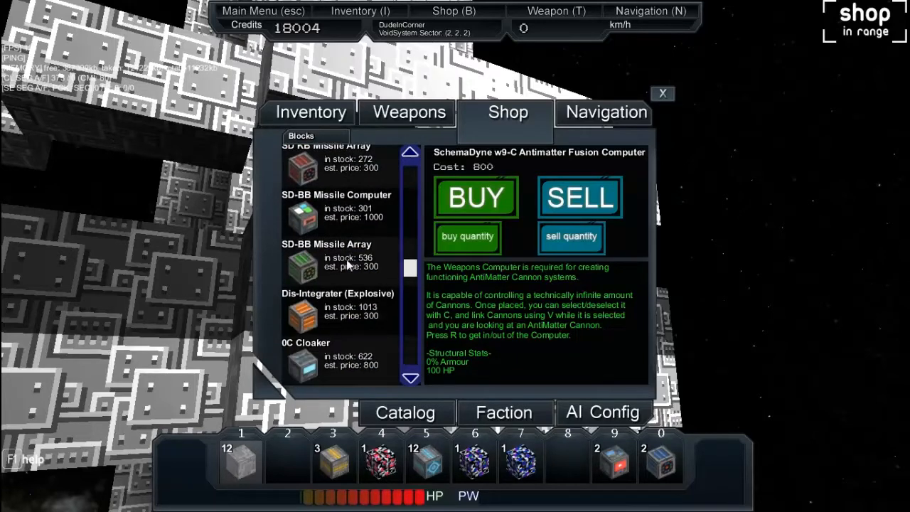
{"action": "scroll", "scroll_direction": "down", "scroll_amount": 3}
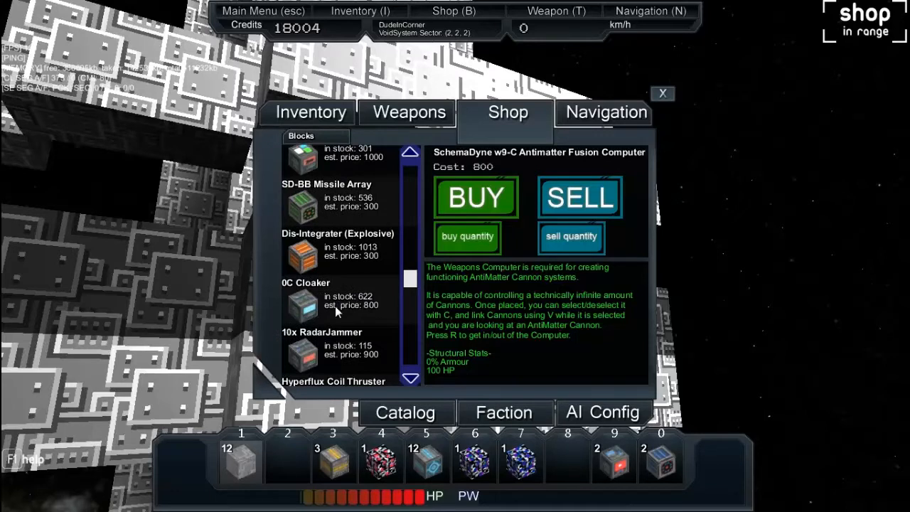
{"action": "scroll", "scroll_direction": "down", "scroll_amount": 3}
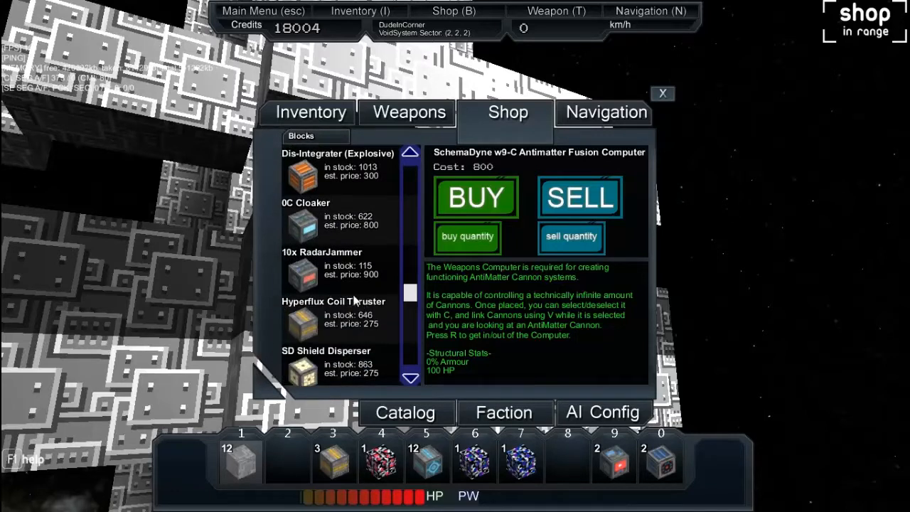
{"action": "scroll", "scroll_direction": "down", "scroll_amount": 3}
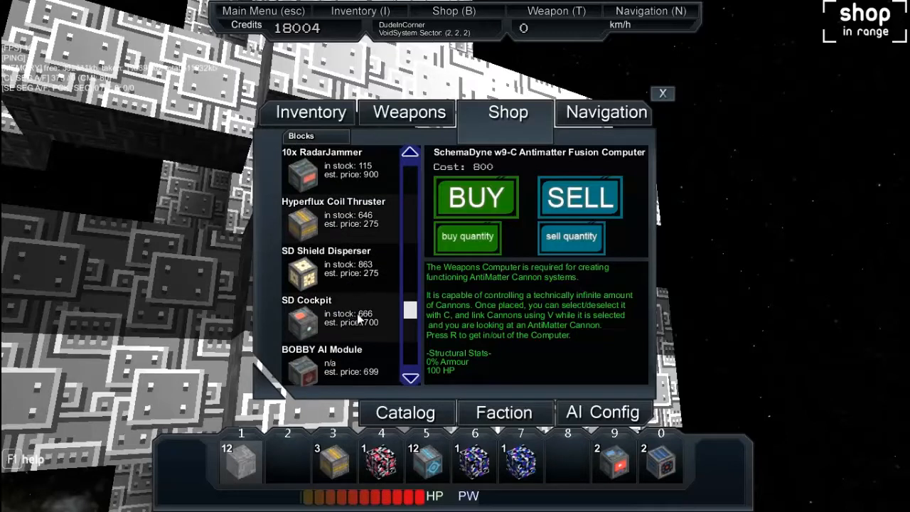
{"action": "mouse_move", "coordinate": [407, 285]}
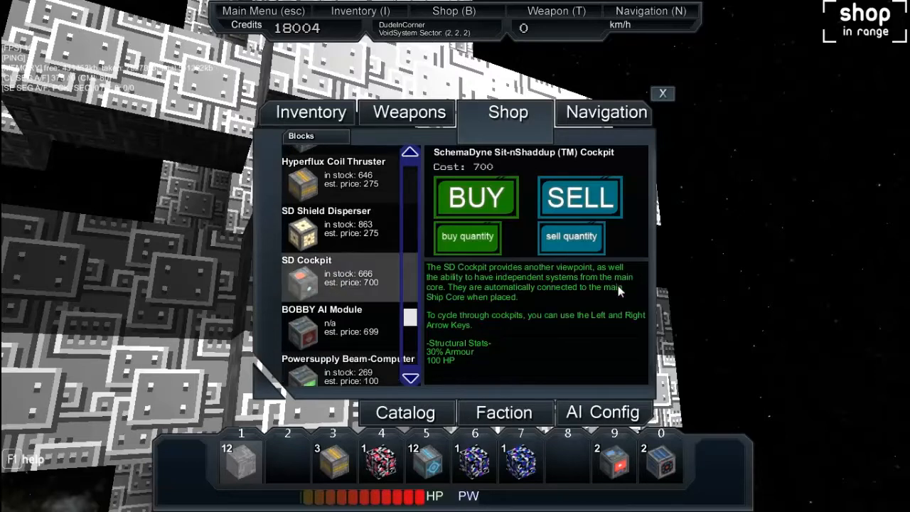
{"action": "mouse_move", "coordinate": [603, 335]}
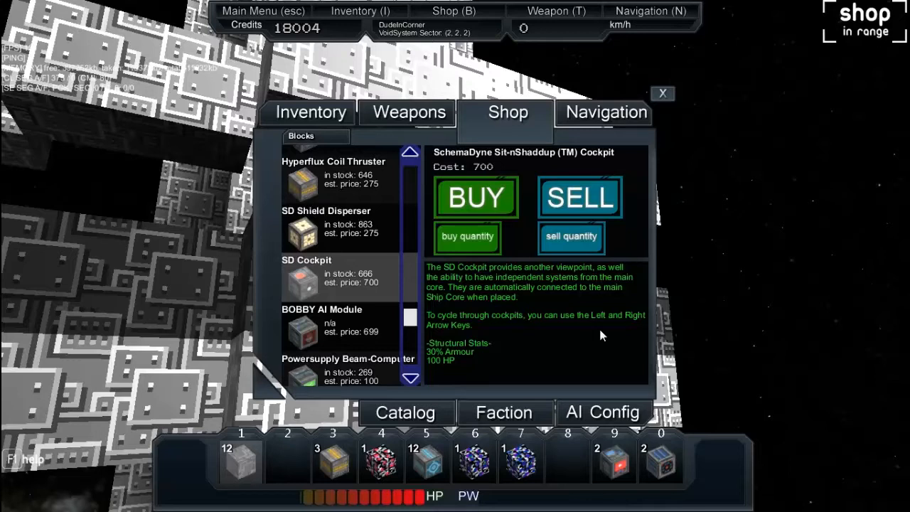
{"action": "mouse_move", "coordinate": [619, 264]}
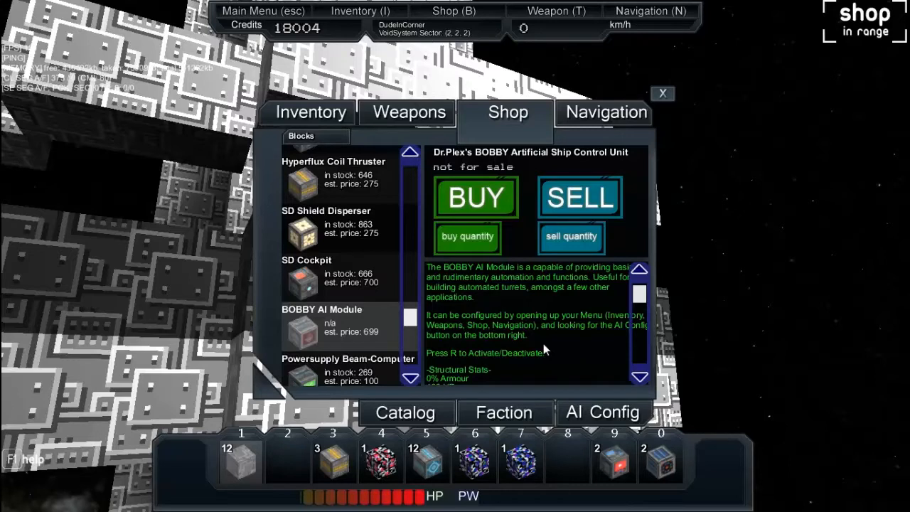
{"action": "mouse_move", "coordinate": [472, 178]}
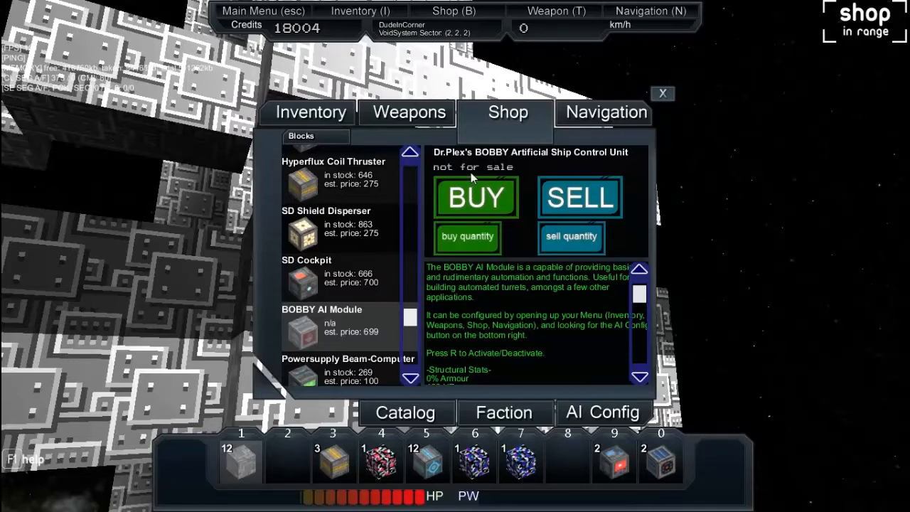
{"action": "mouse_move", "coordinate": [471, 176]}
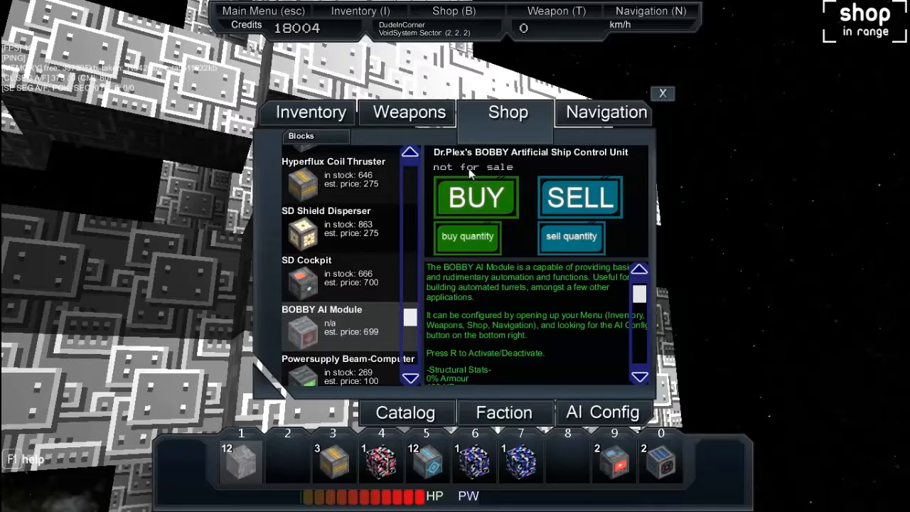
{"action": "mouse_move", "coordinate": [468, 168]}
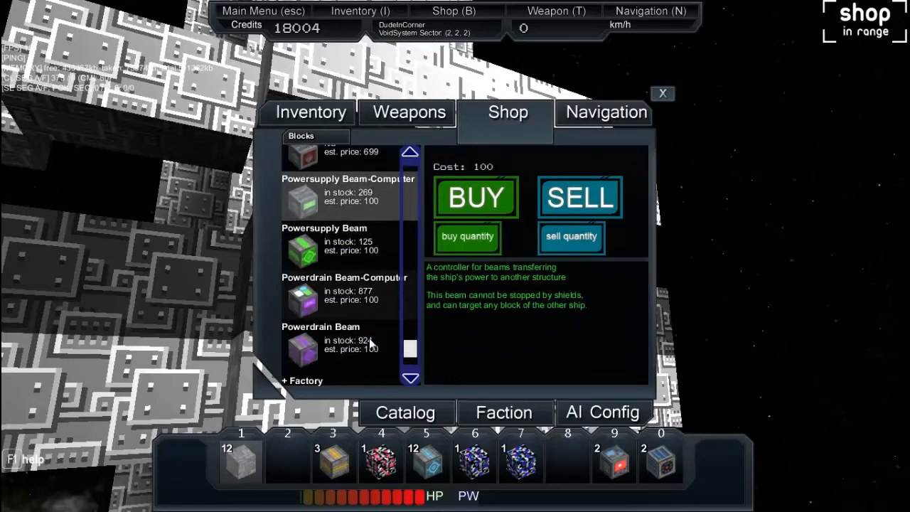
Scroll the Blocks list back up past the power beams to the Ship category top
{"action": "scroll", "scroll_direction": "up", "scroll_amount": 3}
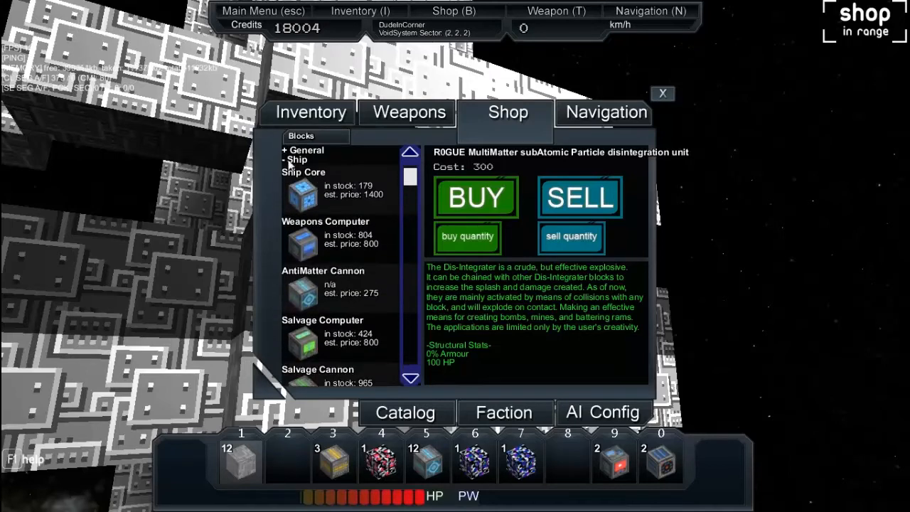
Collapse the Ship category, leaving only General through Terrain listed
{"action": "left_click", "coordinate": [294, 160]}
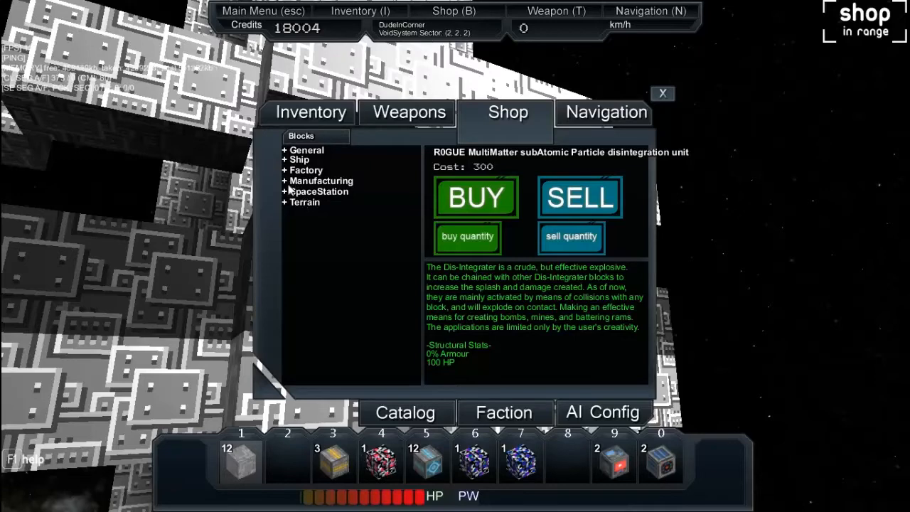
{"action": "mouse_move", "coordinate": [295, 177]}
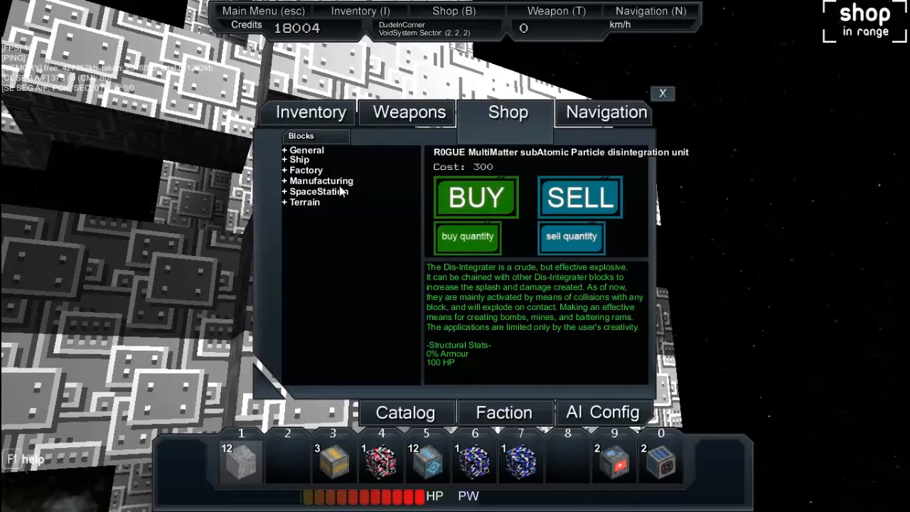
Expand General blocks and show the SD HCT xm3.4 Power details, costing 300
{"action": "left_click", "coordinate": [305, 202]}
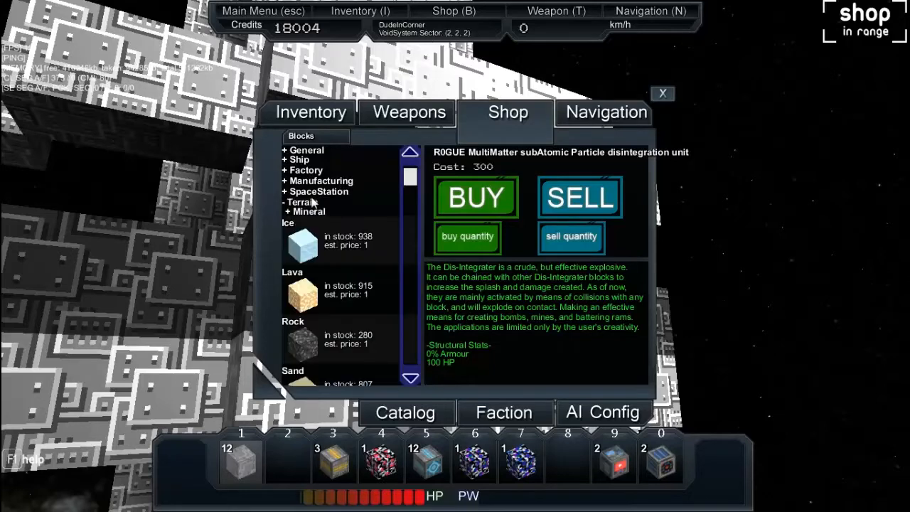
{"action": "left_click", "coordinate": [301, 202]}
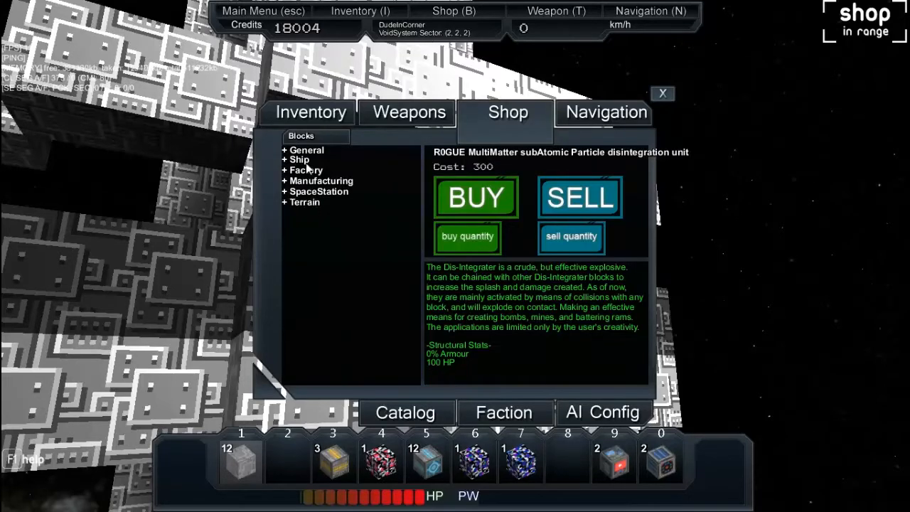
{"action": "left_click", "coordinate": [303, 150]}
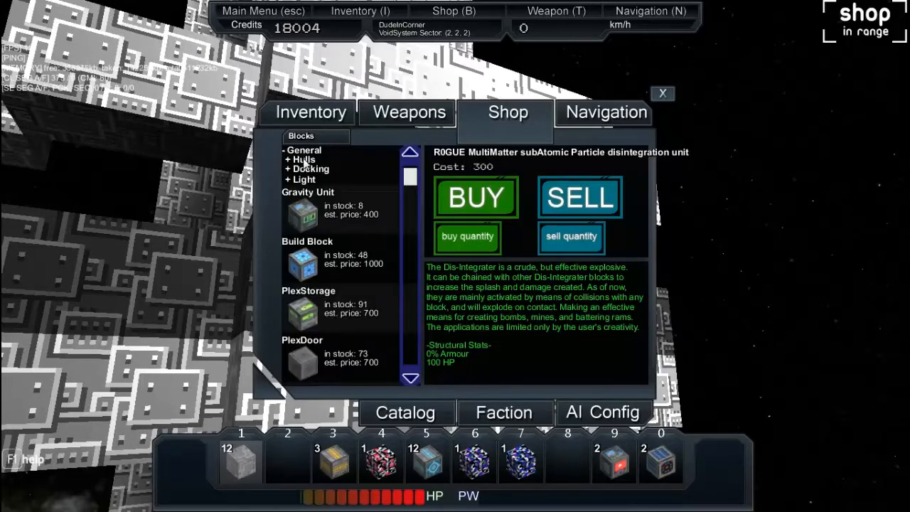
{"action": "scroll", "scroll_direction": "down", "scroll_amount": 3}
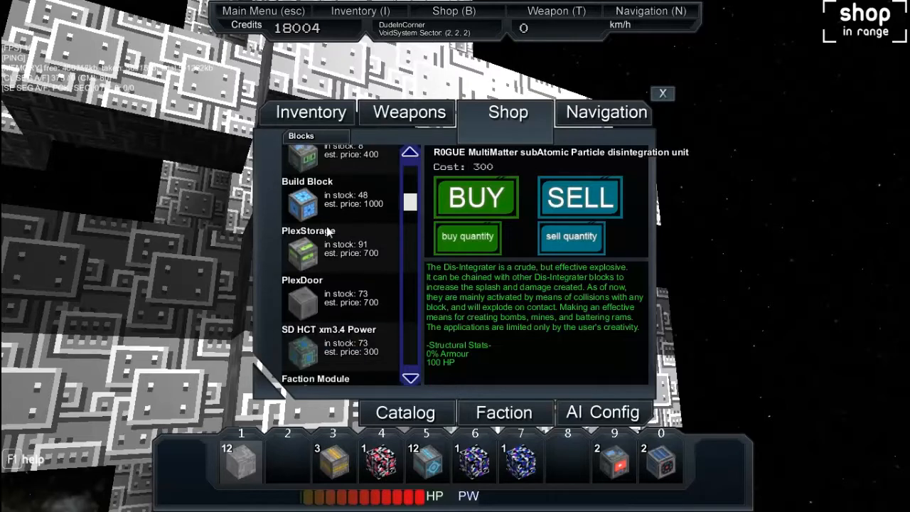
{"action": "scroll", "scroll_direction": "down", "scroll_amount": 3}
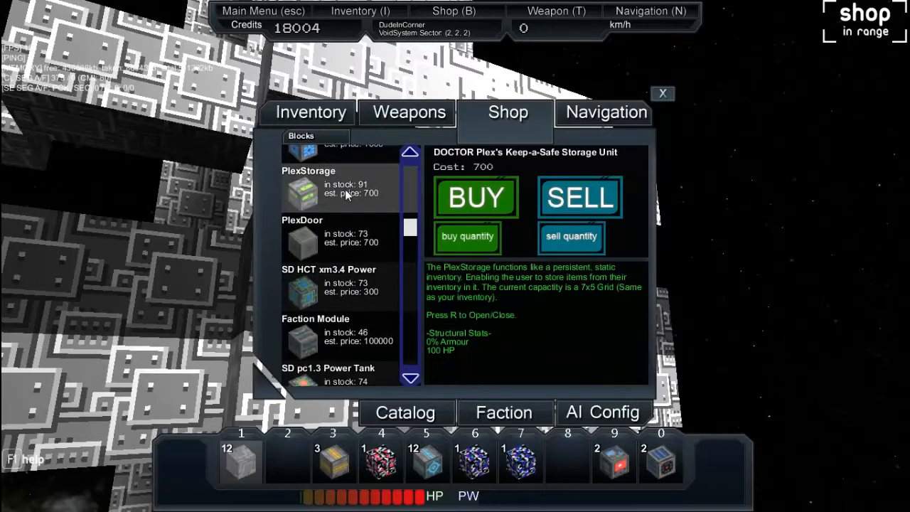
{"action": "mouse_move", "coordinate": [334, 203]}
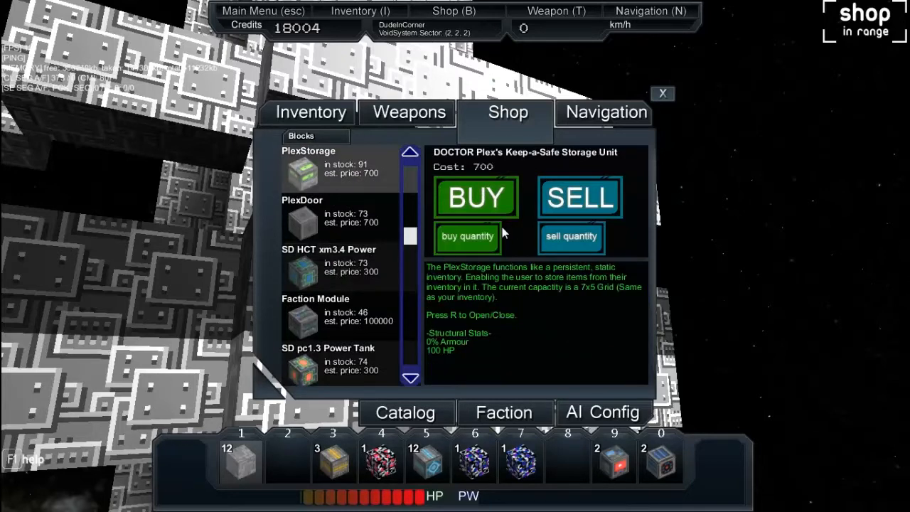
{"action": "mouse_move", "coordinate": [298, 234]}
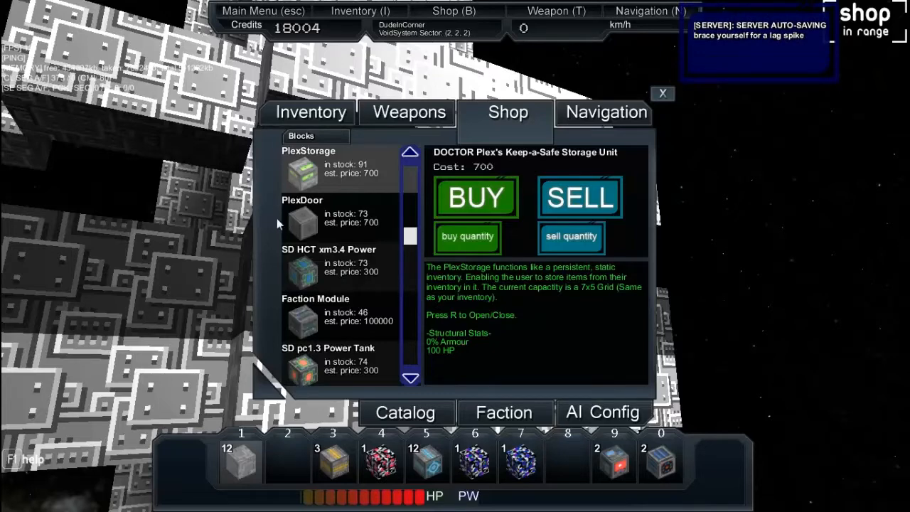
{"action": "left_click", "coordinate": [328, 263]}
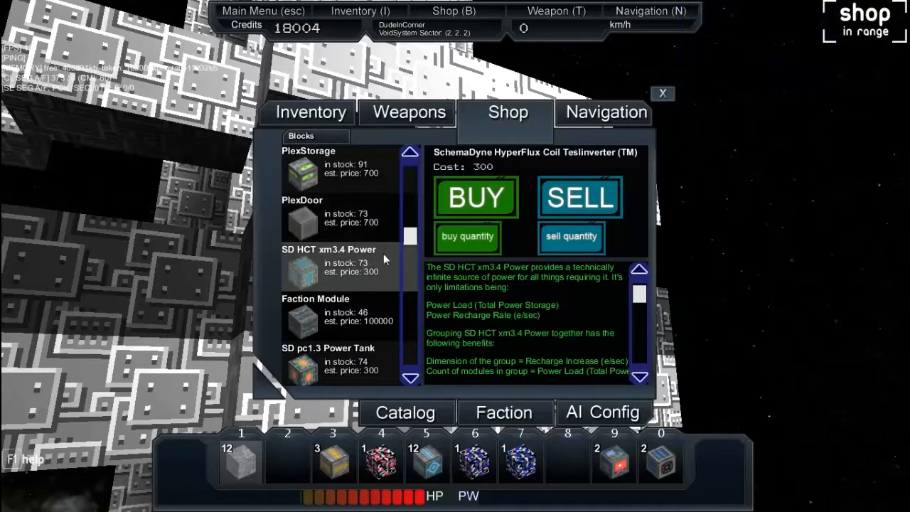
{"action": "scroll", "scroll_direction": "down", "scroll_amount": 3}
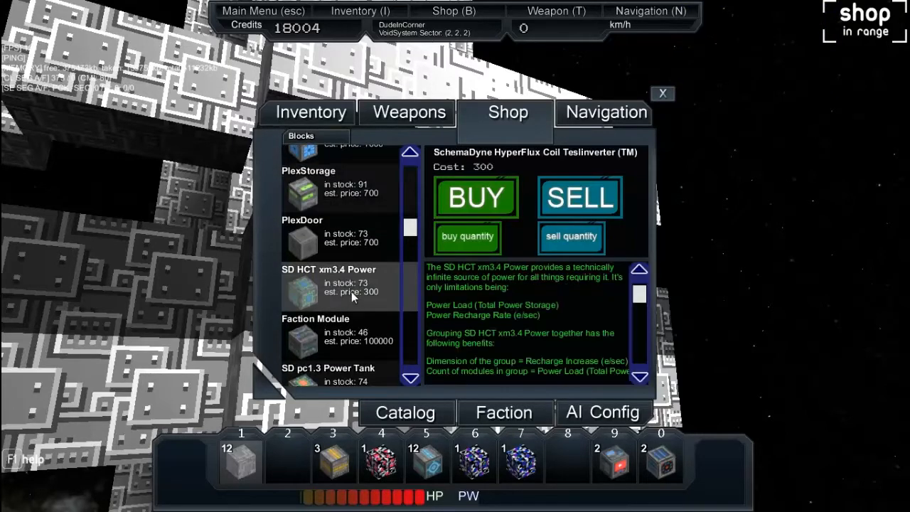
{"action": "mouse_move", "coordinate": [467, 236]}
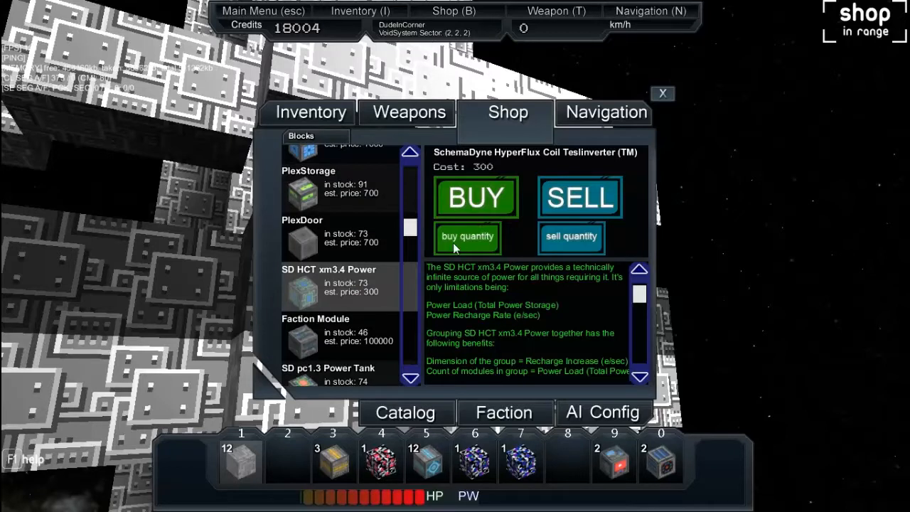
Buy quantity 3 of SD HCT xm3.4 Power for 900 credits
{"action": "left_click", "coordinate": [468, 236]}
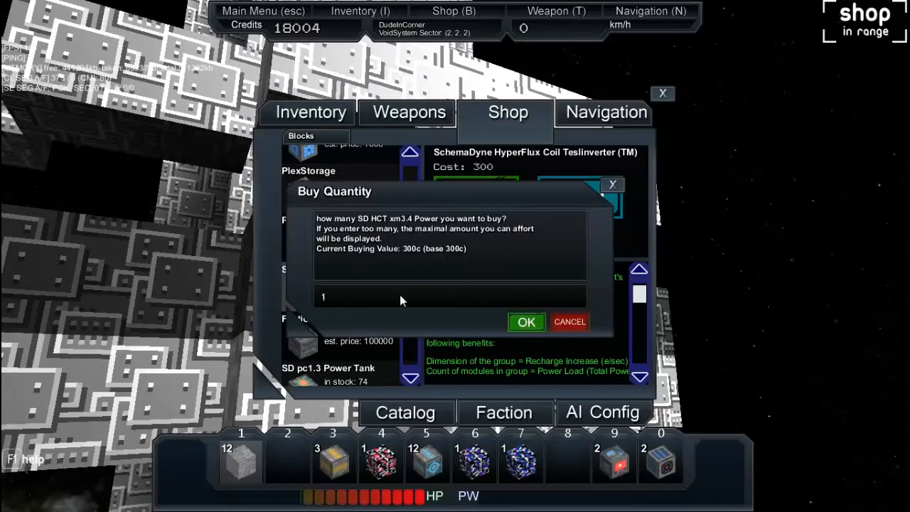
{"action": "type", "text": "3"}
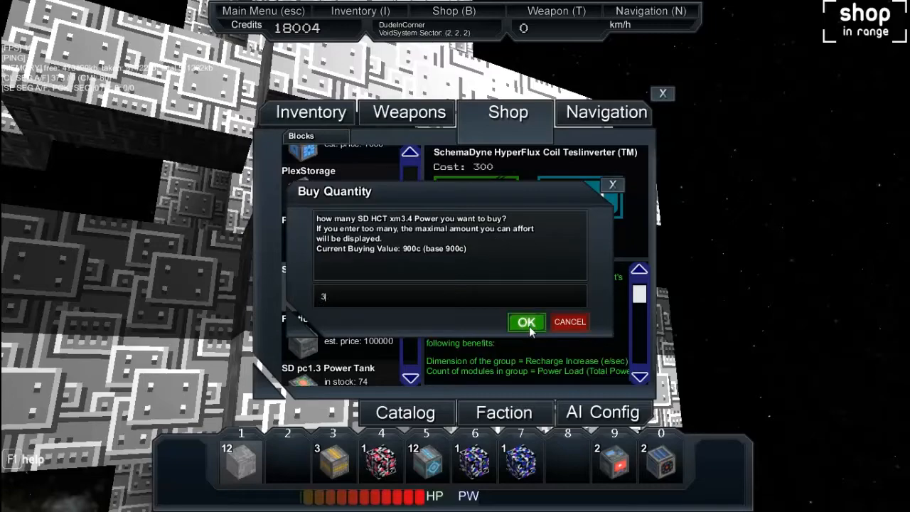
{"action": "left_click", "coordinate": [526, 323]}
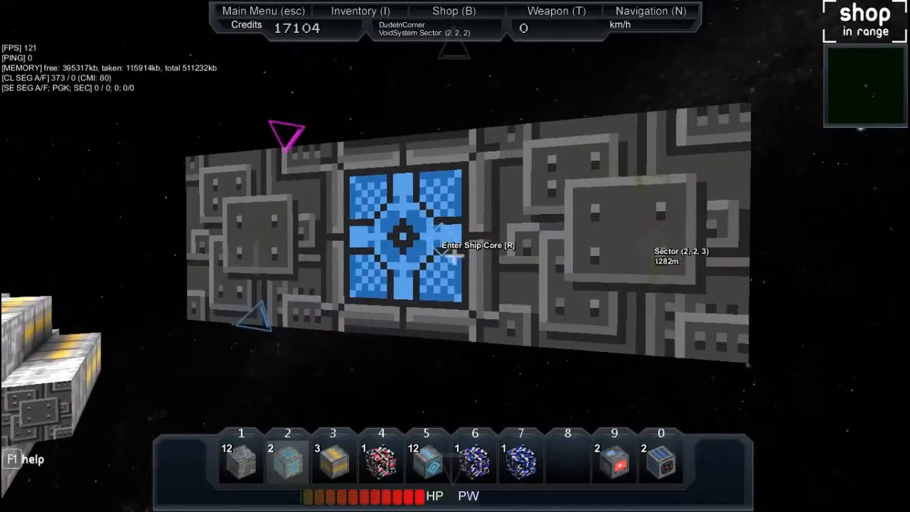
Enter the small fighter's core and toggle into build mode to edit its blocks
{"action": "key", "text": "r"}
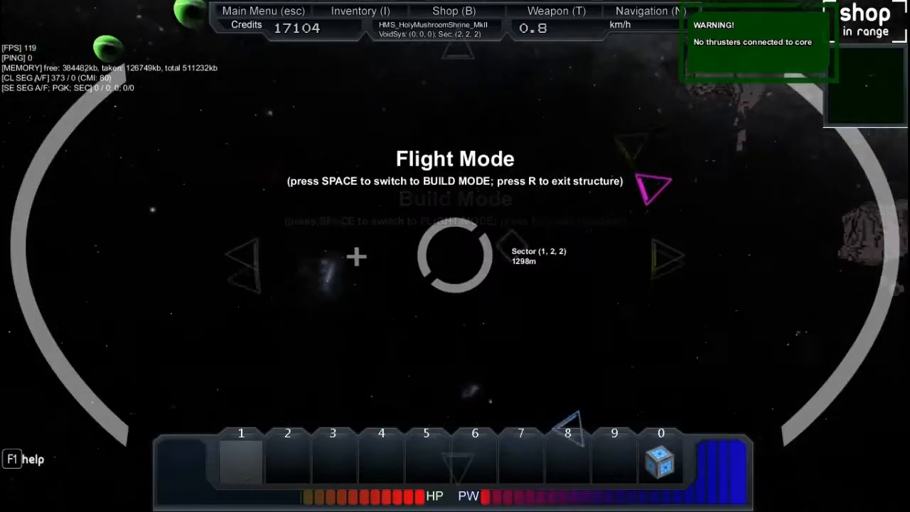
{"action": "key", "text": "space"}
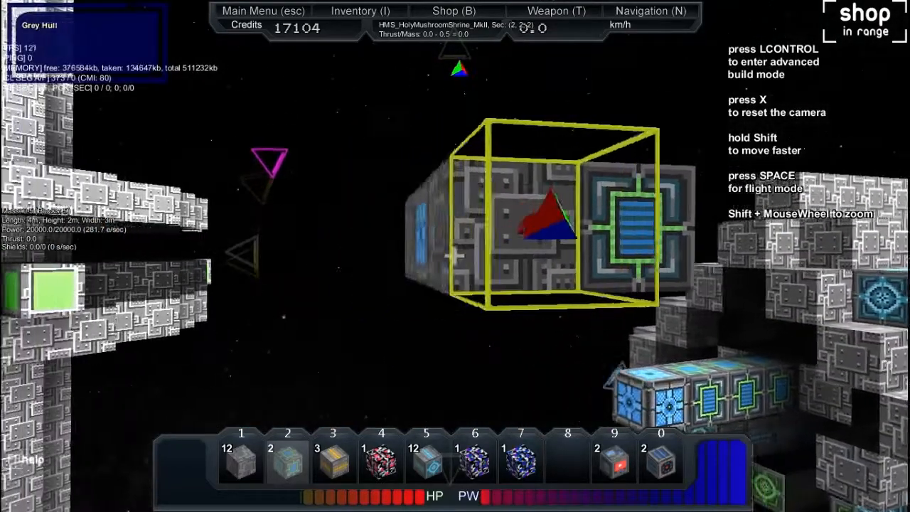
{"action": "key", "text": "space"}
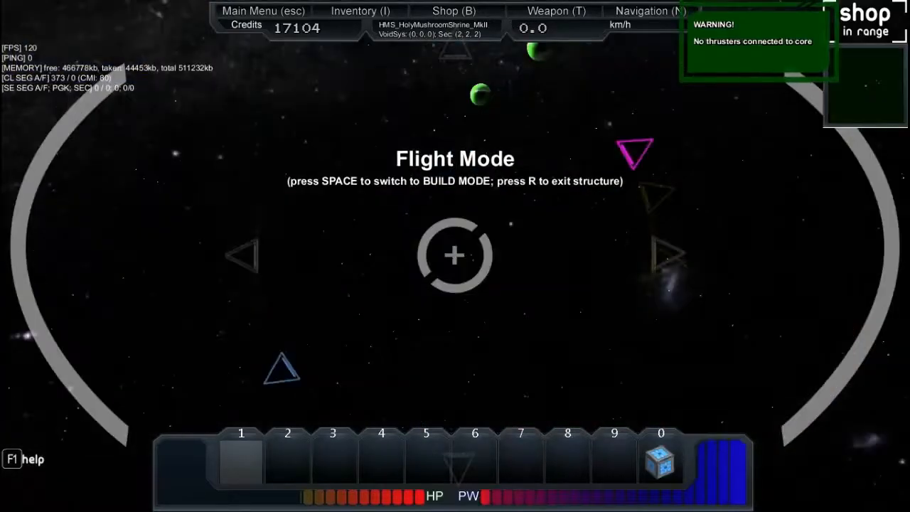
{"action": "key", "text": "space"}
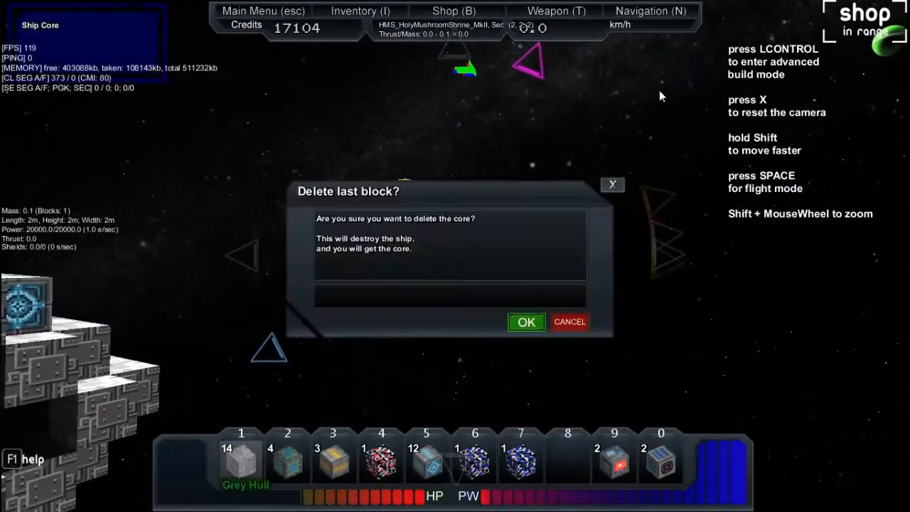
Cancel the delete-core prompt so the fighter's core is kept
{"action": "left_click", "coordinate": [570, 321]}
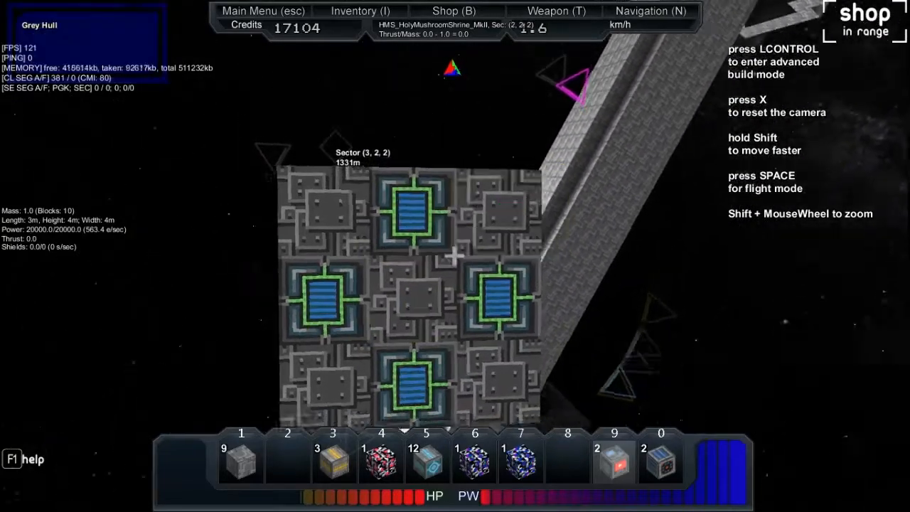
Press space while building thrust onto the rebuilt fighter
{"action": "key", "text": "space"}
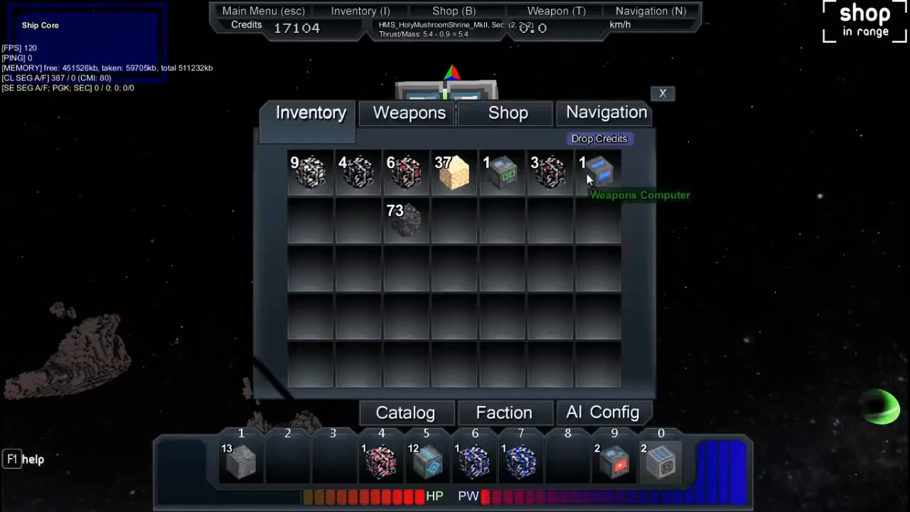
Move the Weapons Computer to another slot in the inventory grid
{"action": "left_click_drag", "start_coordinate": [582, 173], "coordinate": [557, 235]}
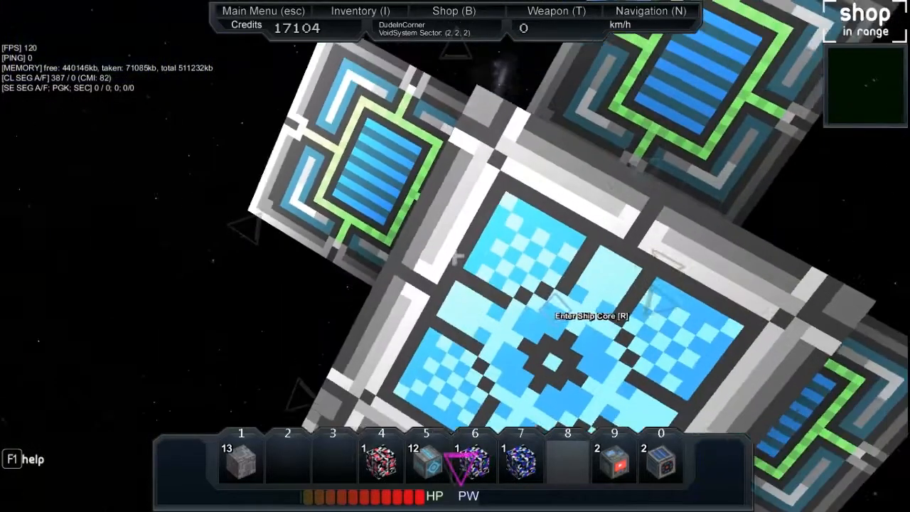
Enter the fighter's ship core with R
{"action": "key", "text": "r"}
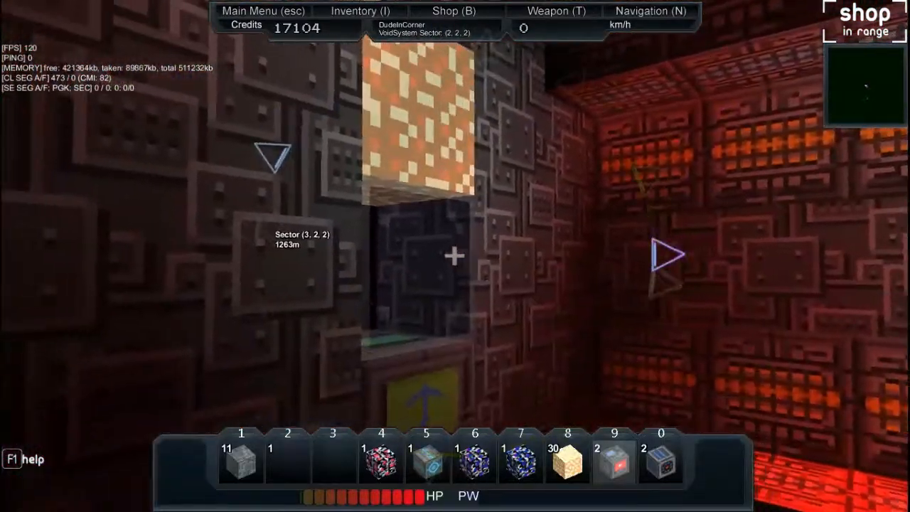
{"action": "mouse_move", "coordinate": [455, 256]}
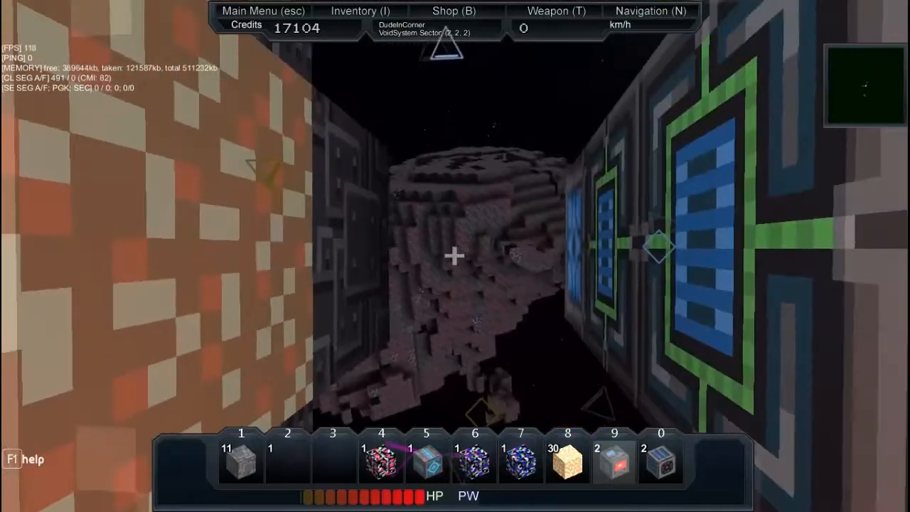
{"action": "mouse_move", "coordinate": [455, 256]}
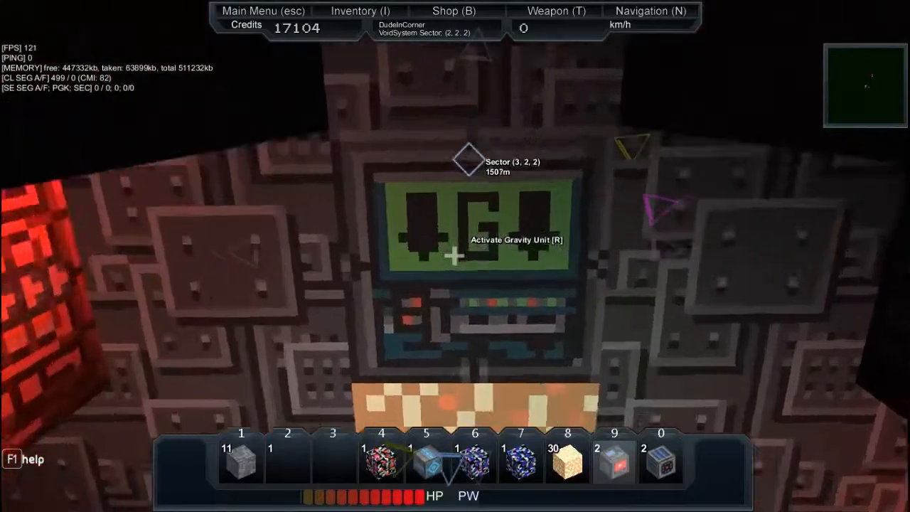
Activate the ship's gravity unit with R
{"action": "key", "text": "r"}
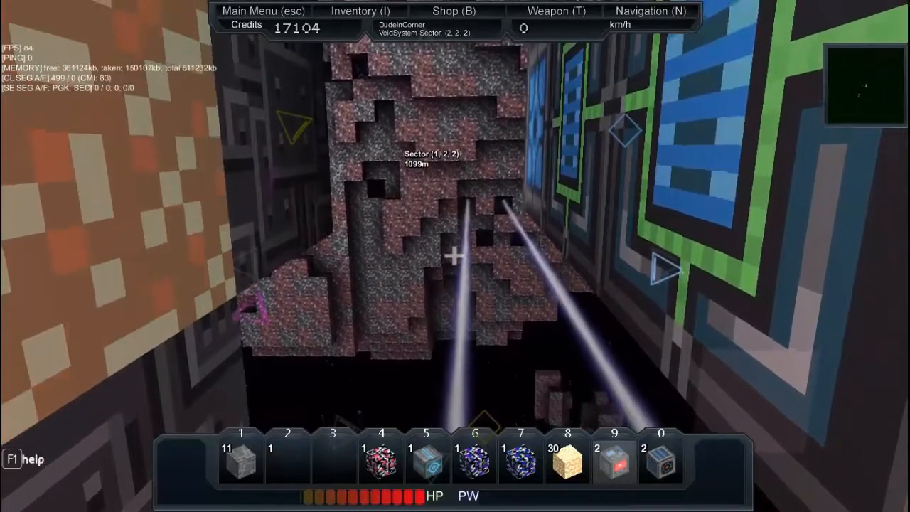
Open the inventory panel to review the mined ore stacks
{"action": "left_click", "coordinate": [360, 10]}
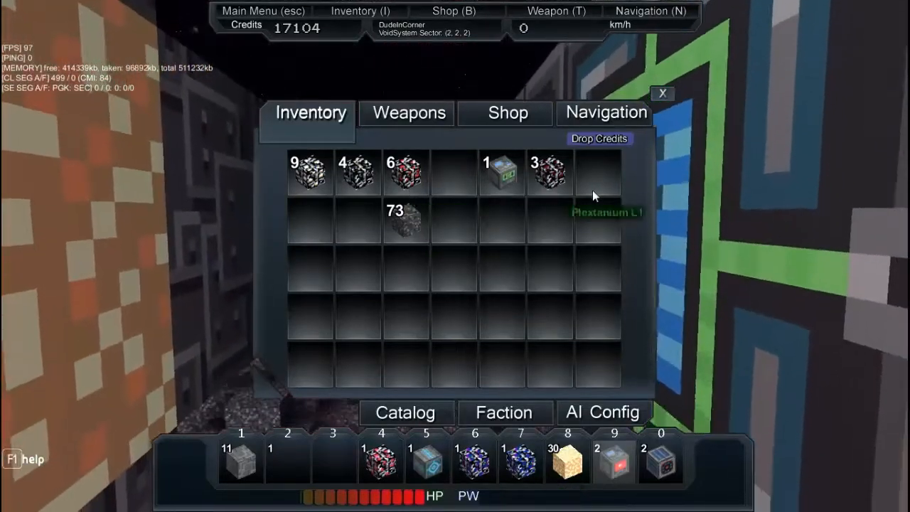
{"action": "mouse_move", "coordinate": [357, 171]}
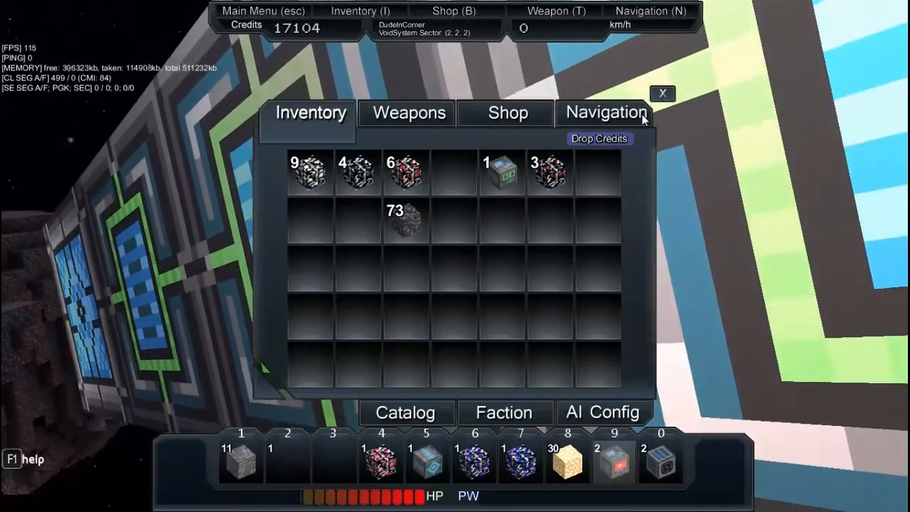
Close the inventory panel with its X button
{"action": "left_click", "coordinate": [662, 94]}
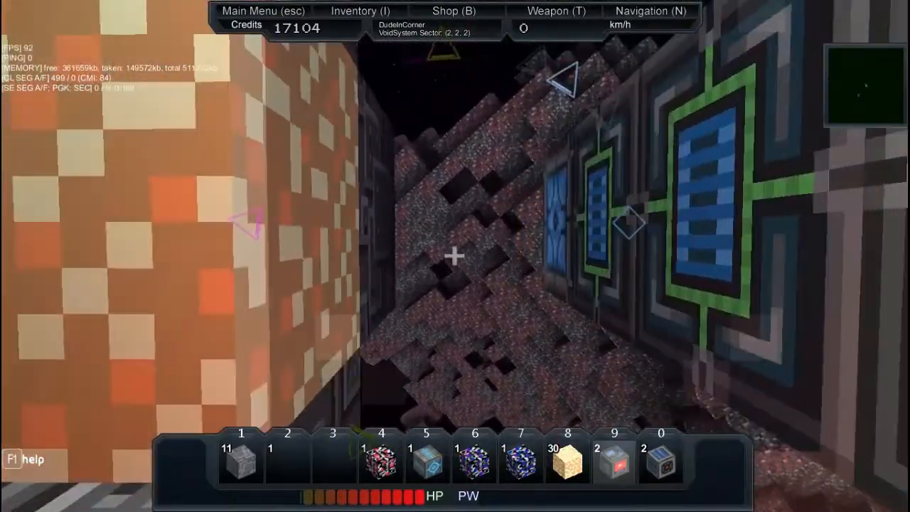
{"action": "mouse_move", "coordinate": [455, 256]}
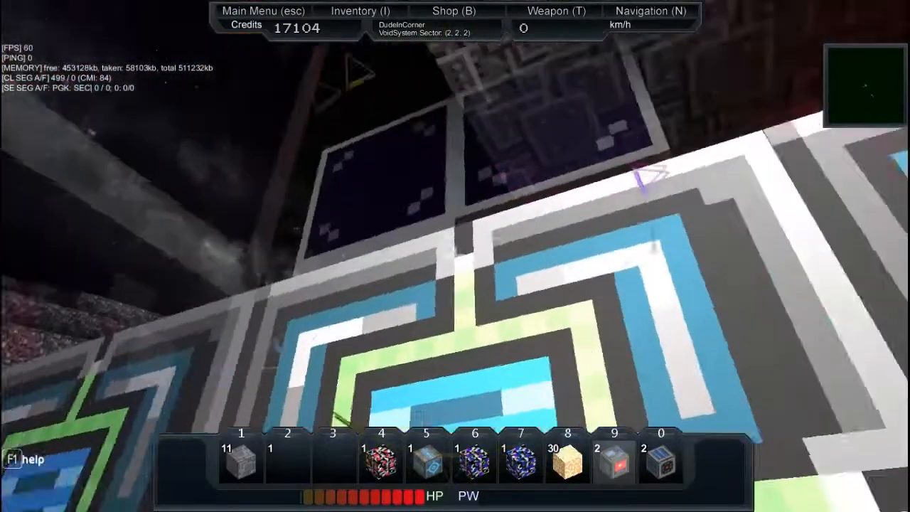